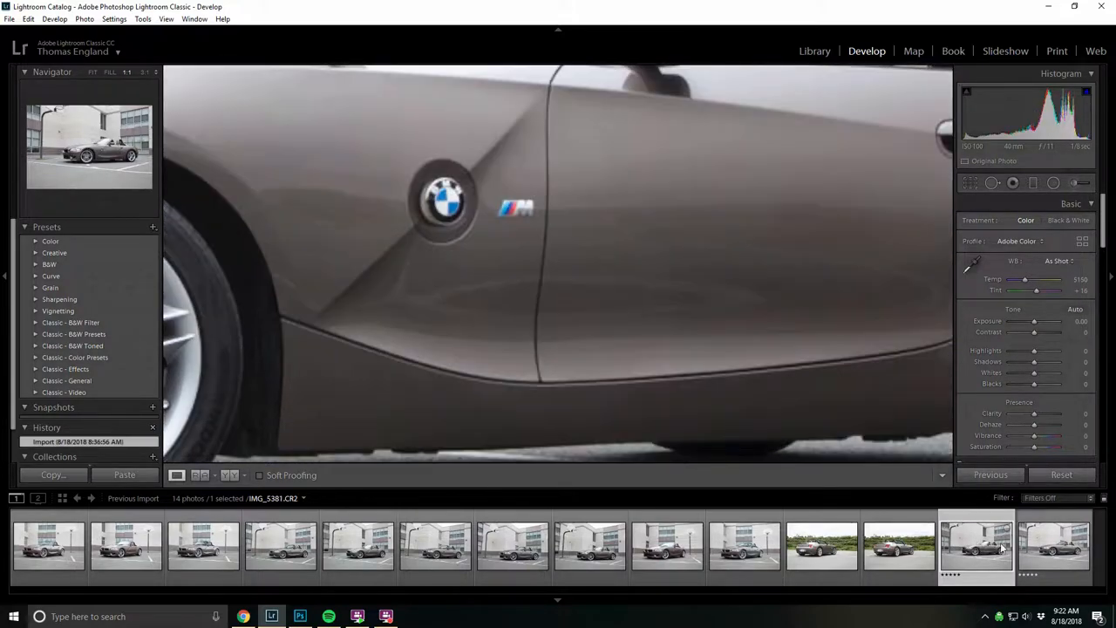
Step: Flip between the two near-identical convertible shots zoomed in, then return the first to Fit view
click(1054, 548)
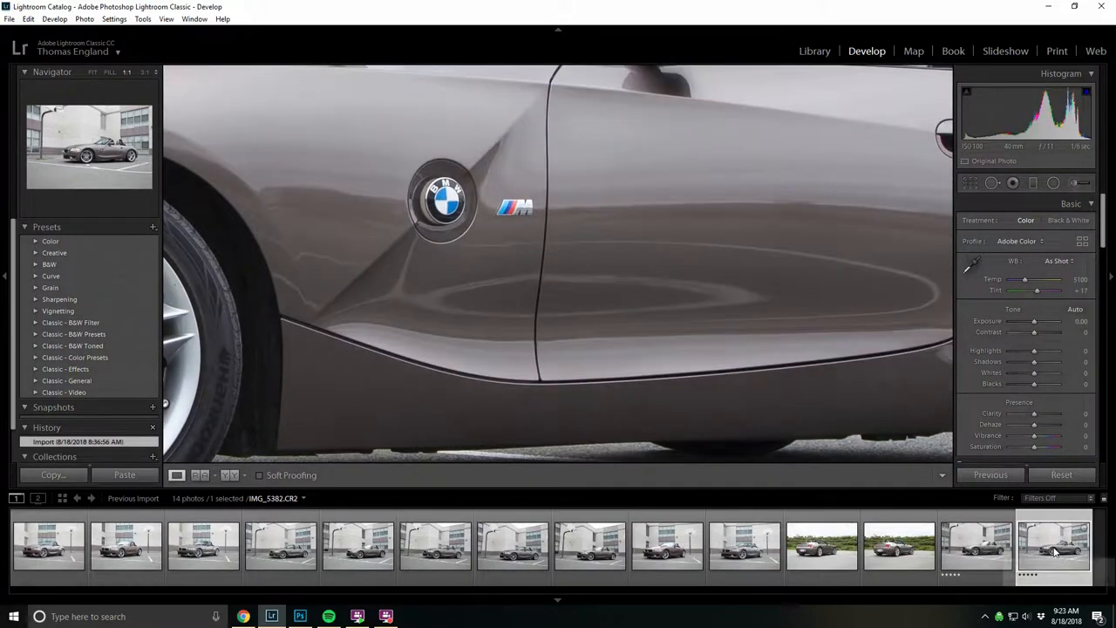
click(975, 548)
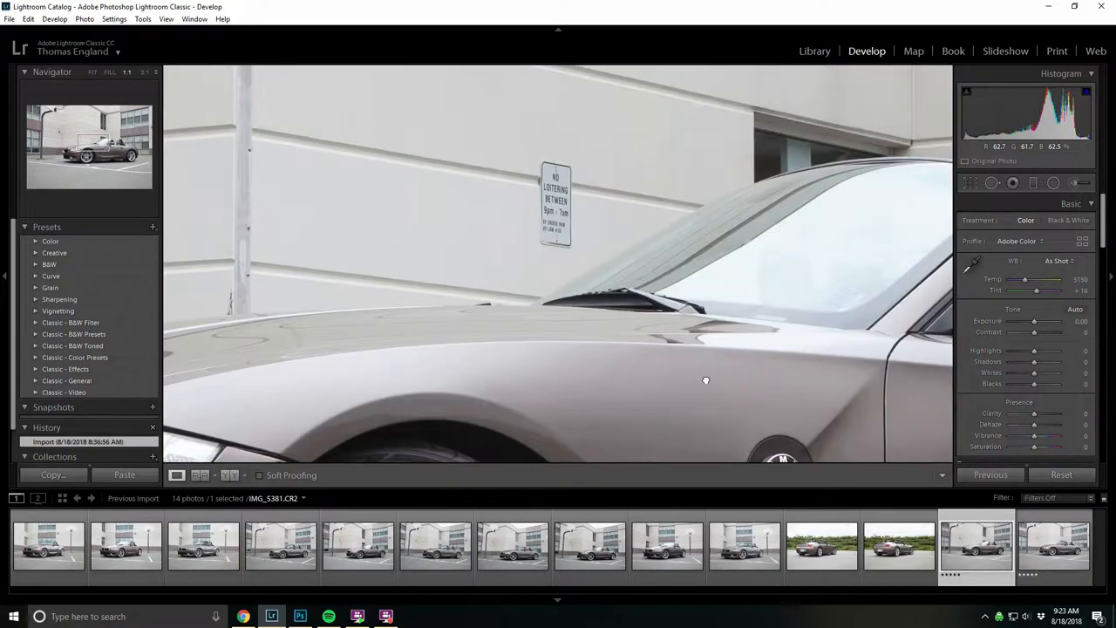
click(1053, 548)
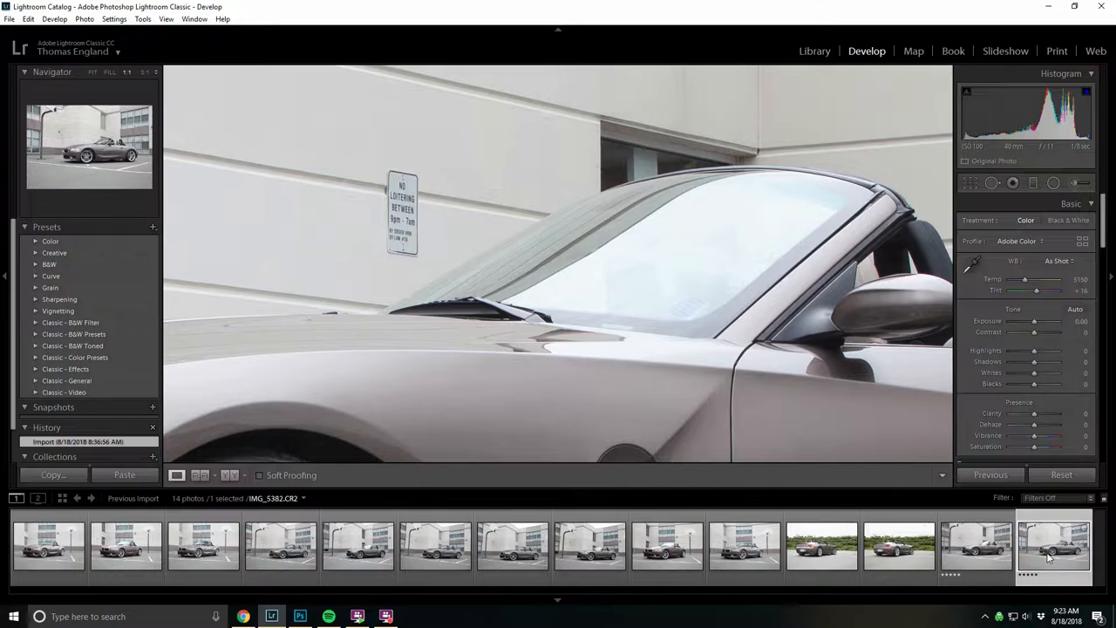
click(977, 548)
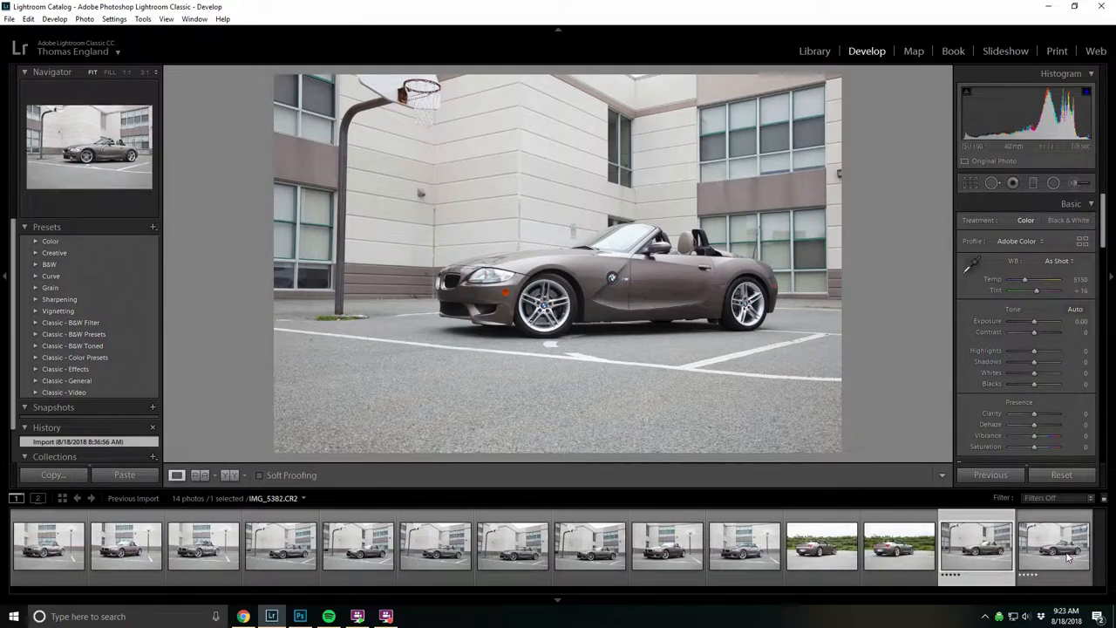
Step: Open both shots as layers in Photoshop and run Auto-Align Layers with the Auto projection
right_click(1056, 548)
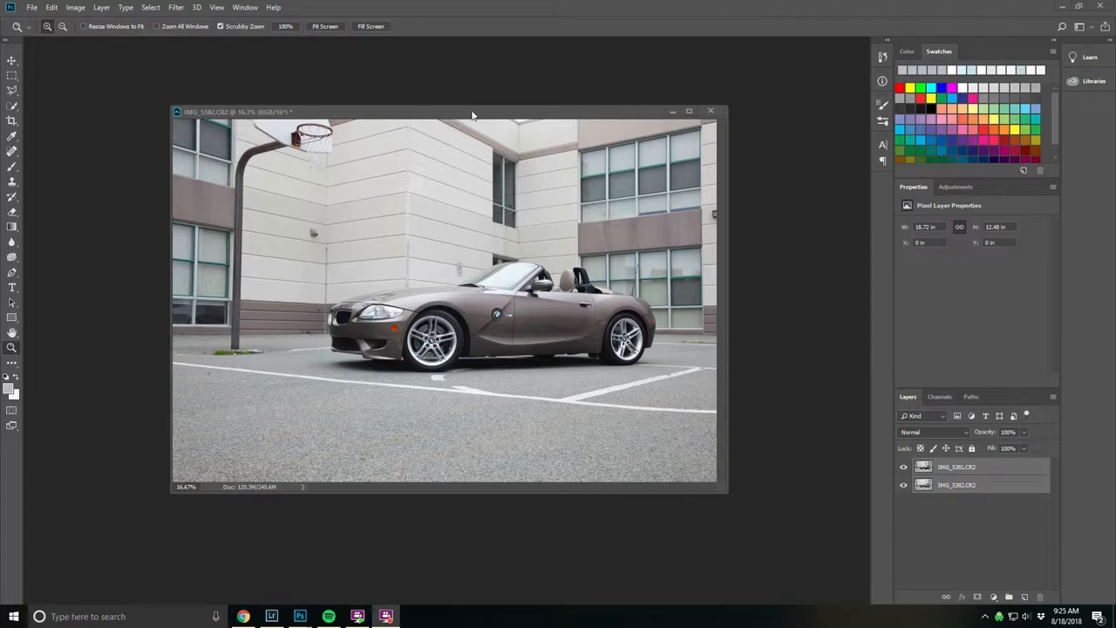
click(32, 7)
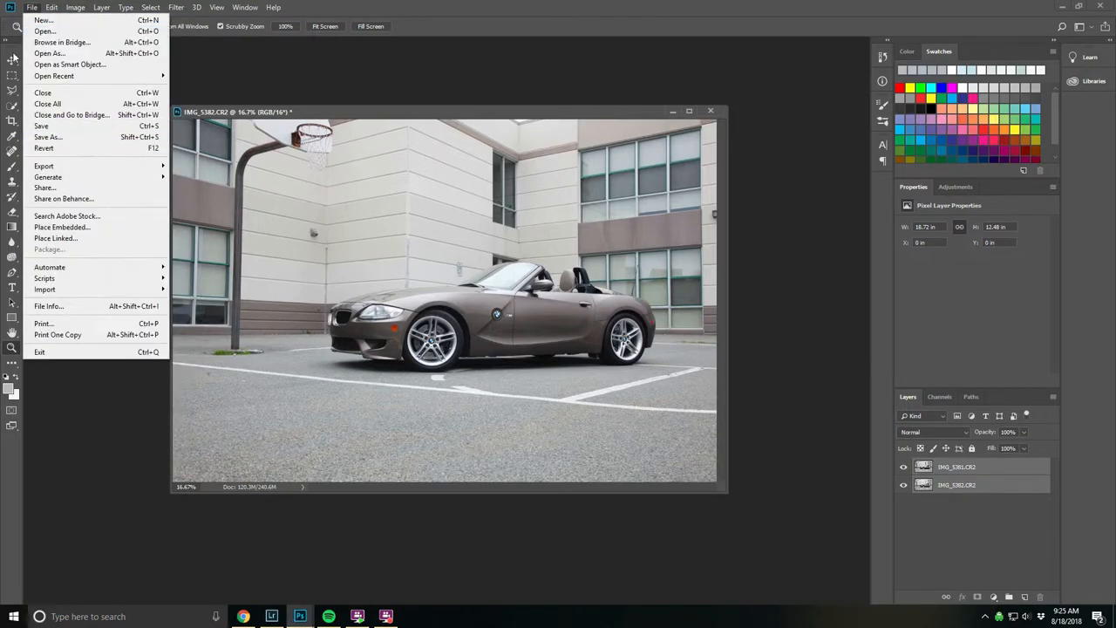
click(52, 7)
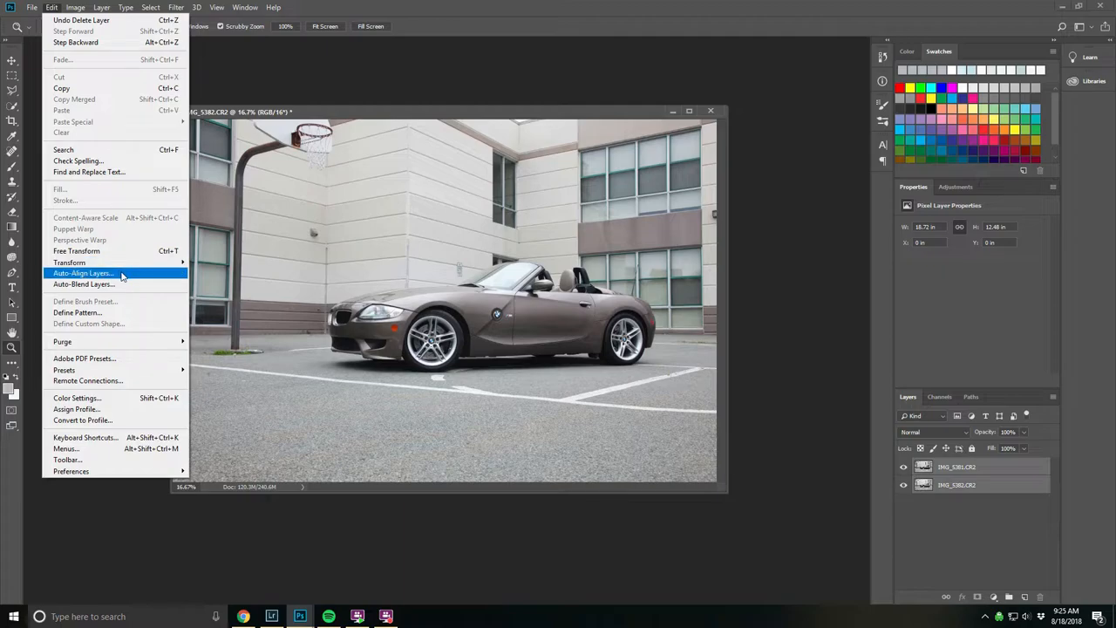
click(84, 272)
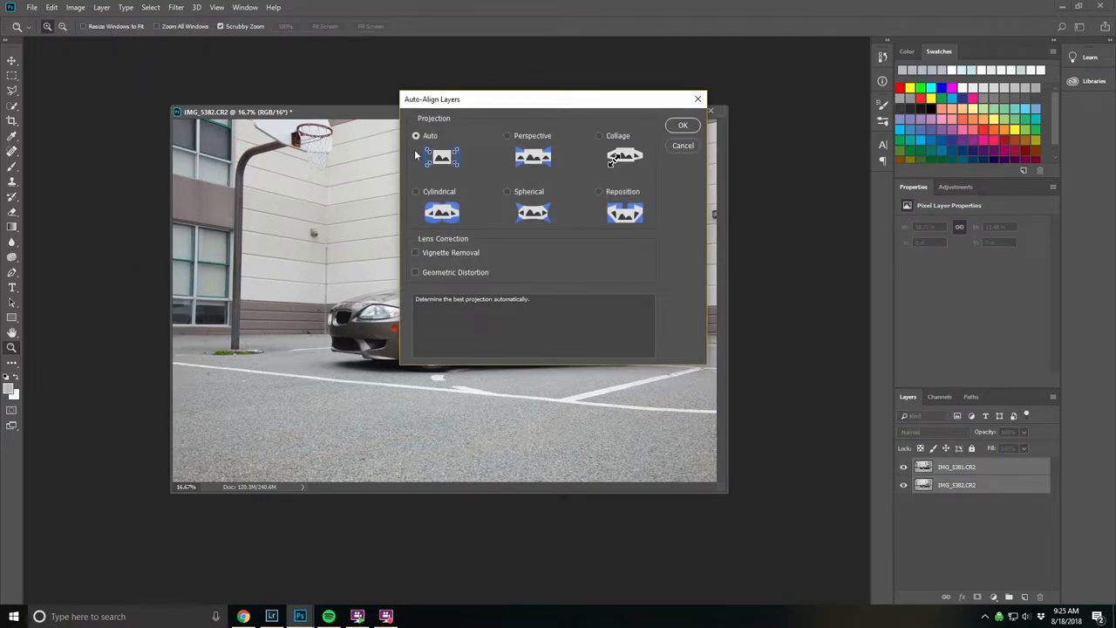
mouse_move(676, 140)
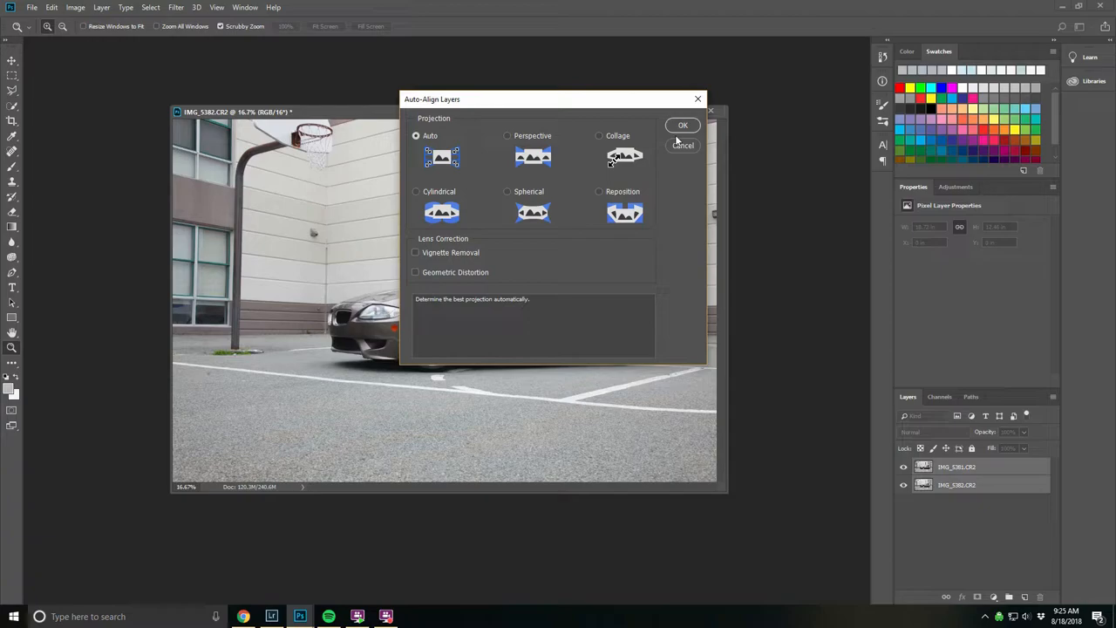
click(684, 126)
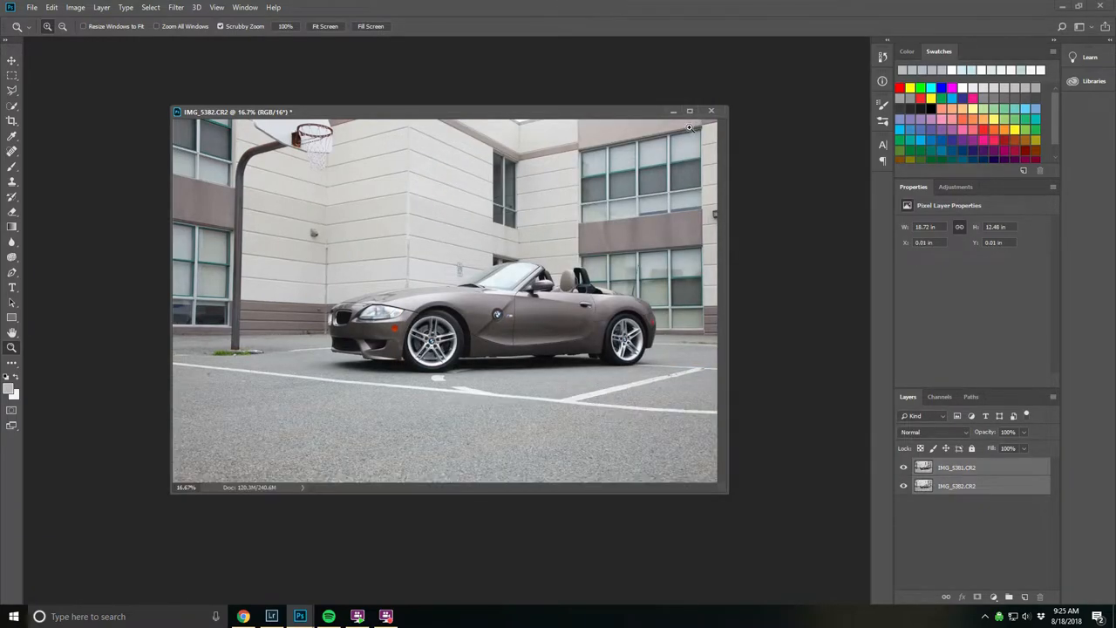
Step: Toggle the top layer's visibility to check the alignment against the frame beneath
click(904, 468)
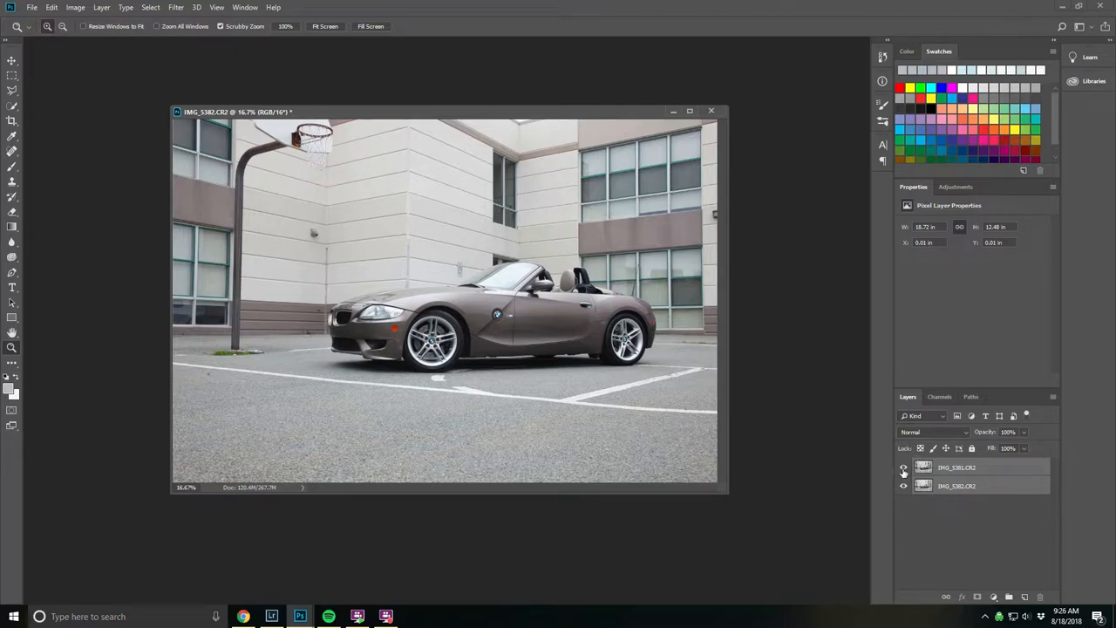
click(904, 468)
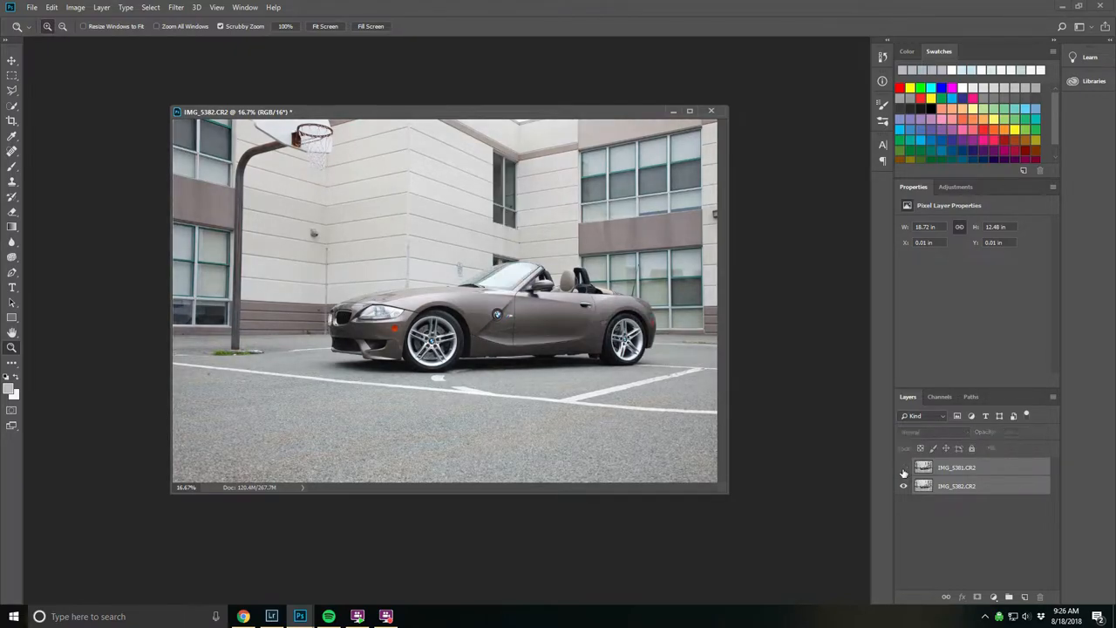
click(904, 468)
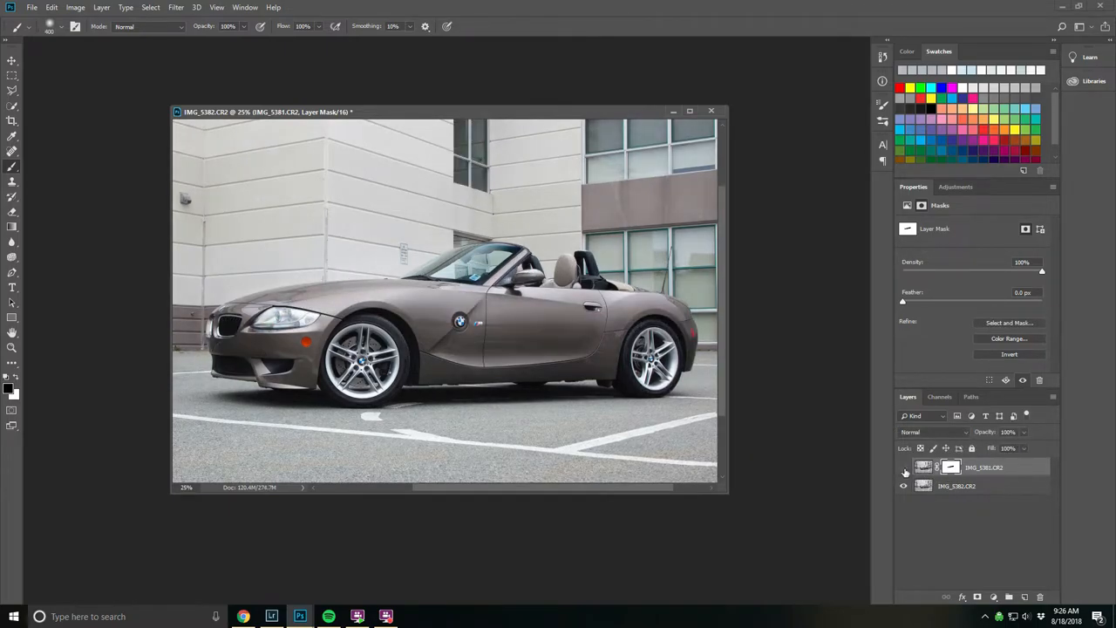
Step: Toggle the masked top shot on and off repeatedly to compare the blend with the lower frame
click(903, 467)
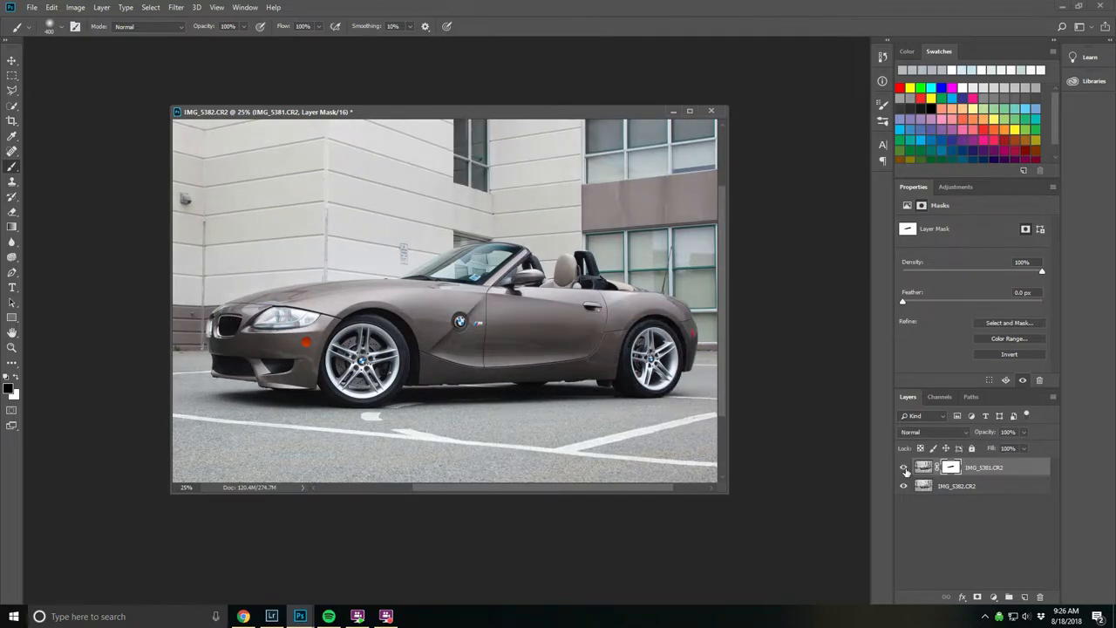
click(904, 468)
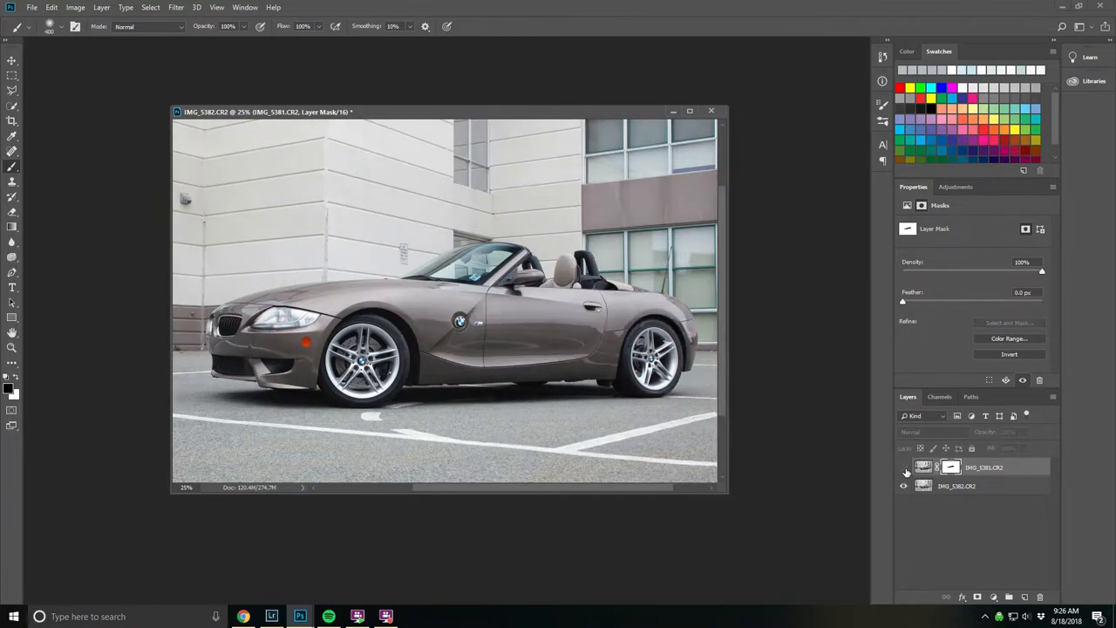
click(904, 468)
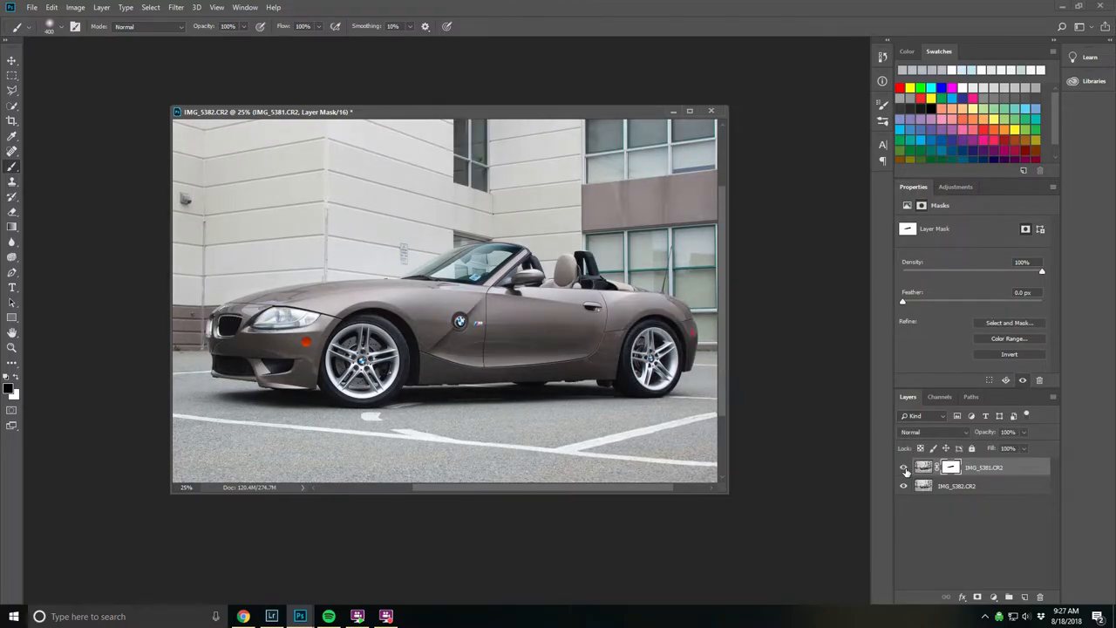
click(903, 467)
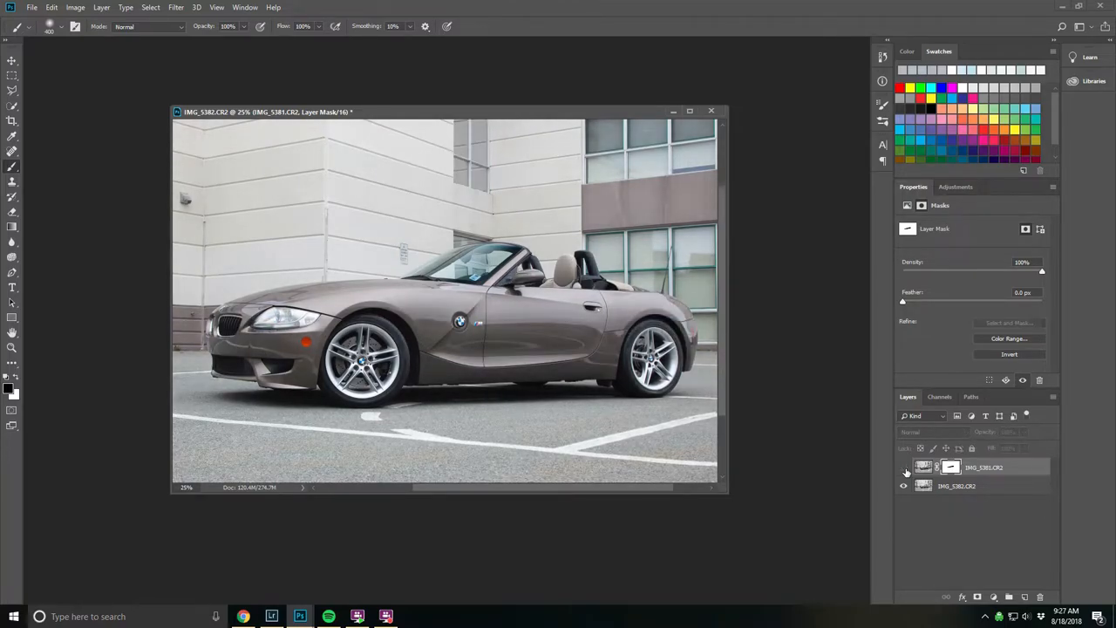
click(904, 467)
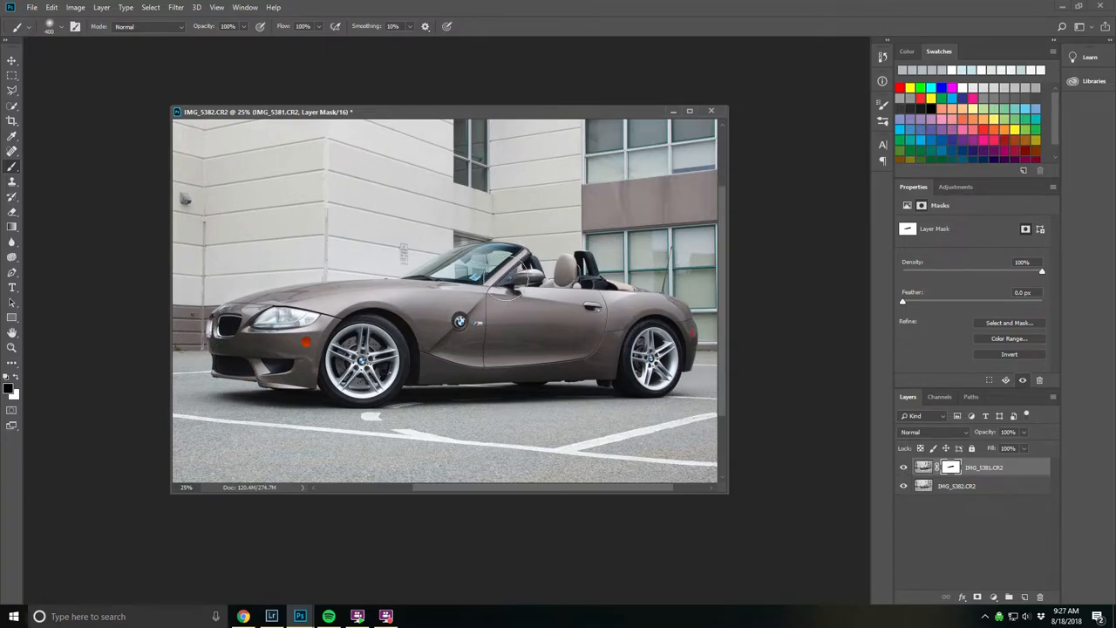
mouse_move(866, 419)
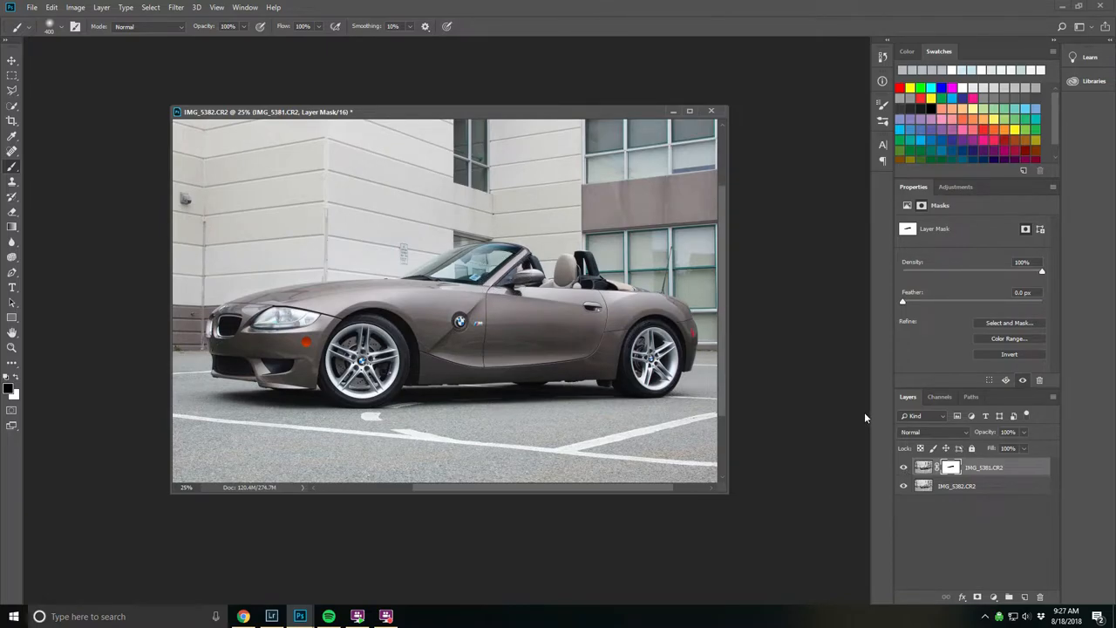
click(903, 468)
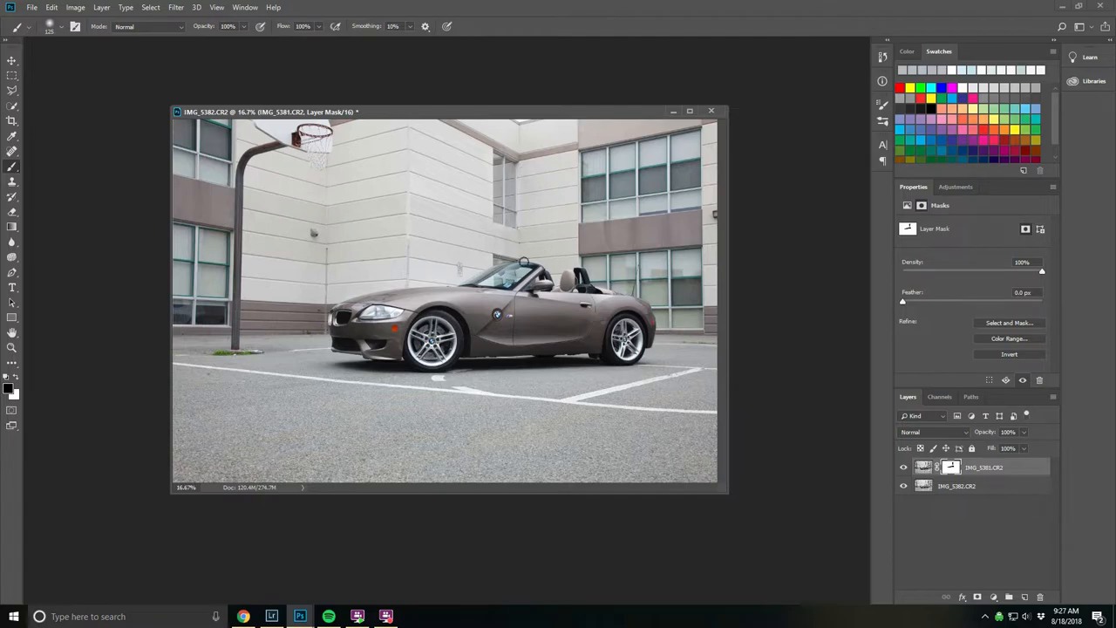
click(903, 468)
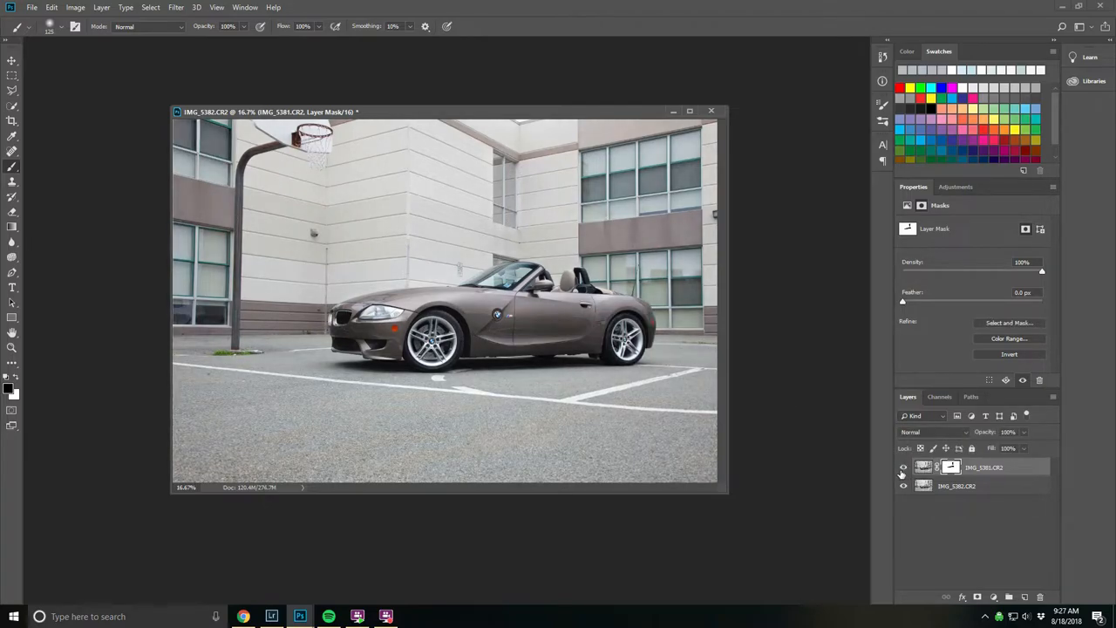
click(101, 7)
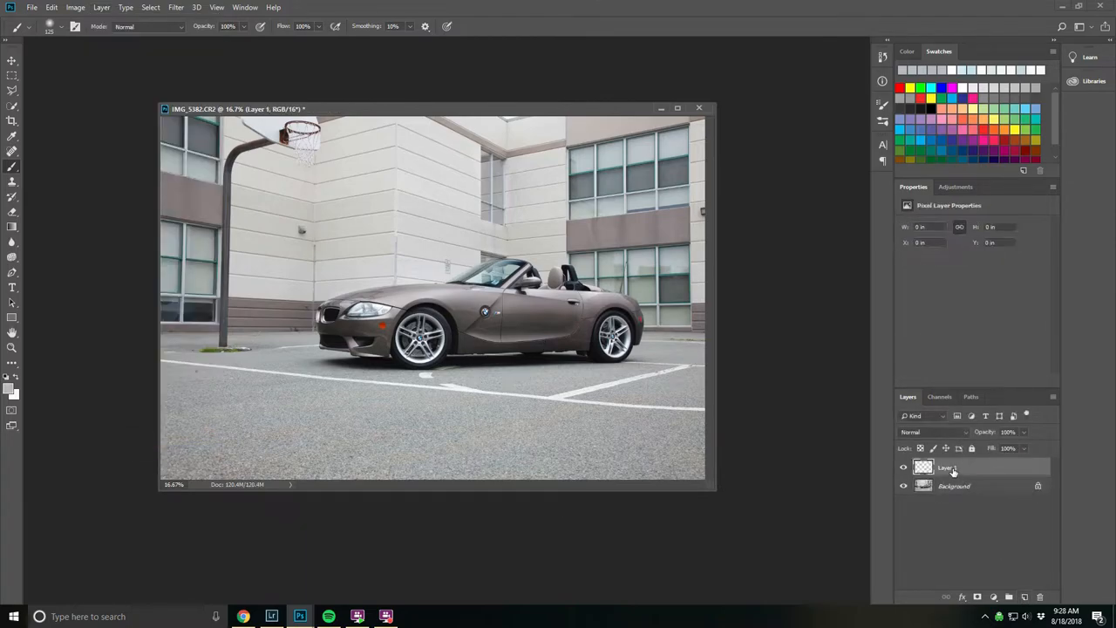
Step: Rename the new layer 'cleanup' and heal a blemish on the front fender with Content-Aware spot healing
double_click(945, 467)
text(cleanup)
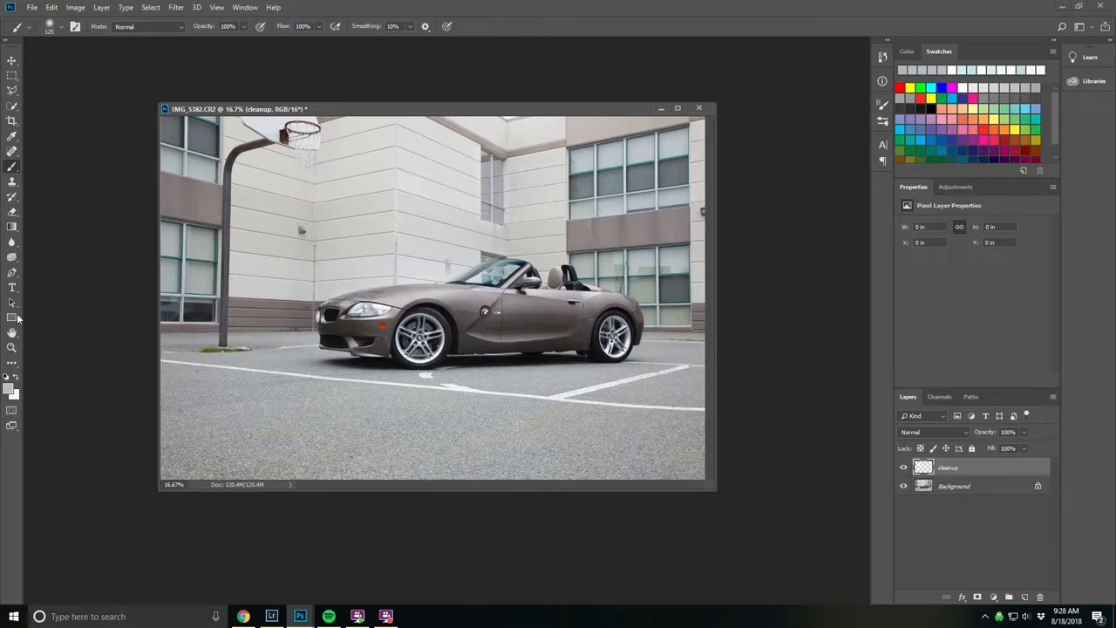
click(12, 150)
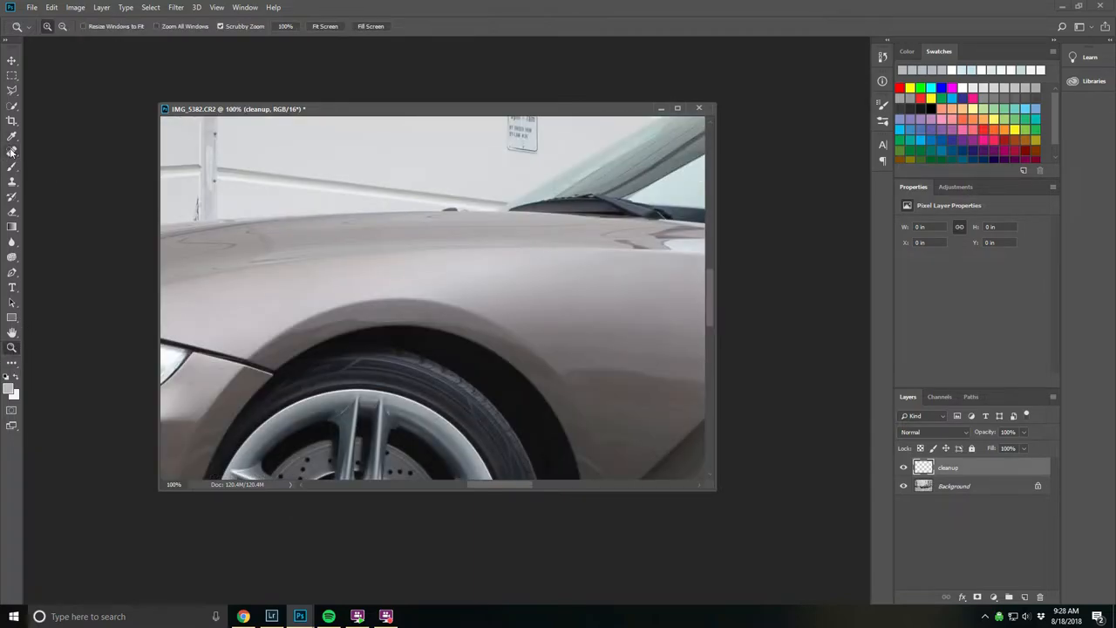
click(12, 150)
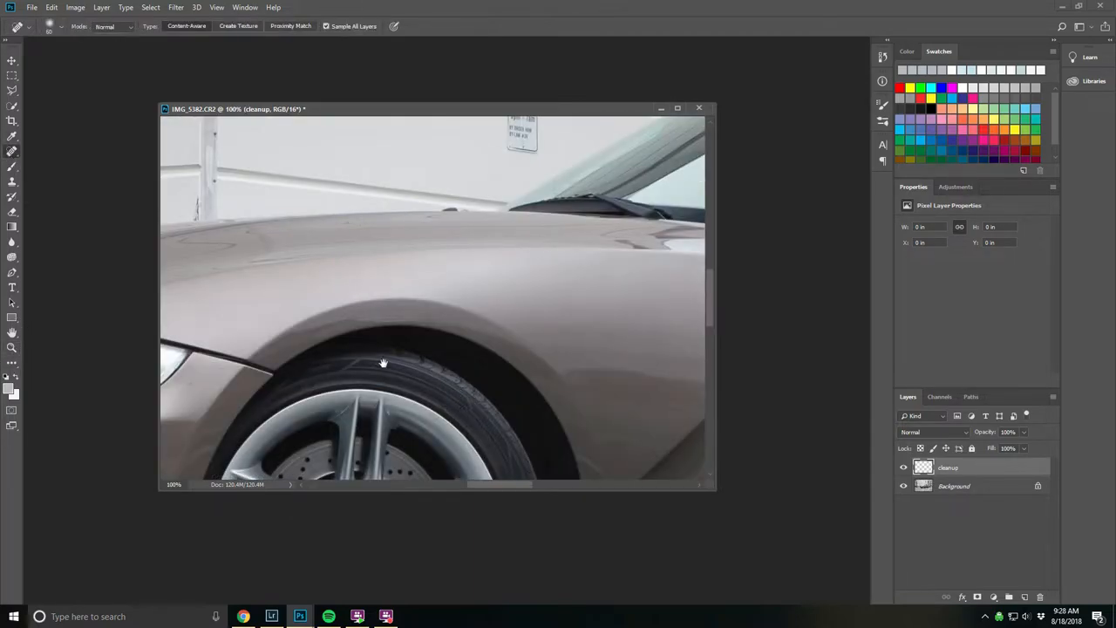
drag(383, 361, 305, 398)
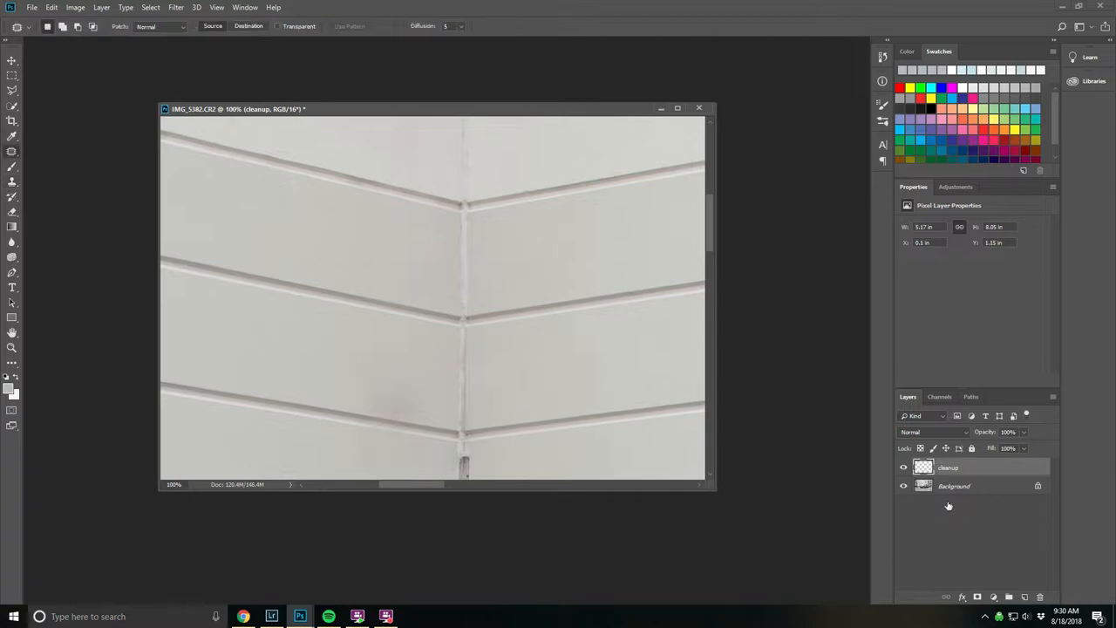
click(955, 485)
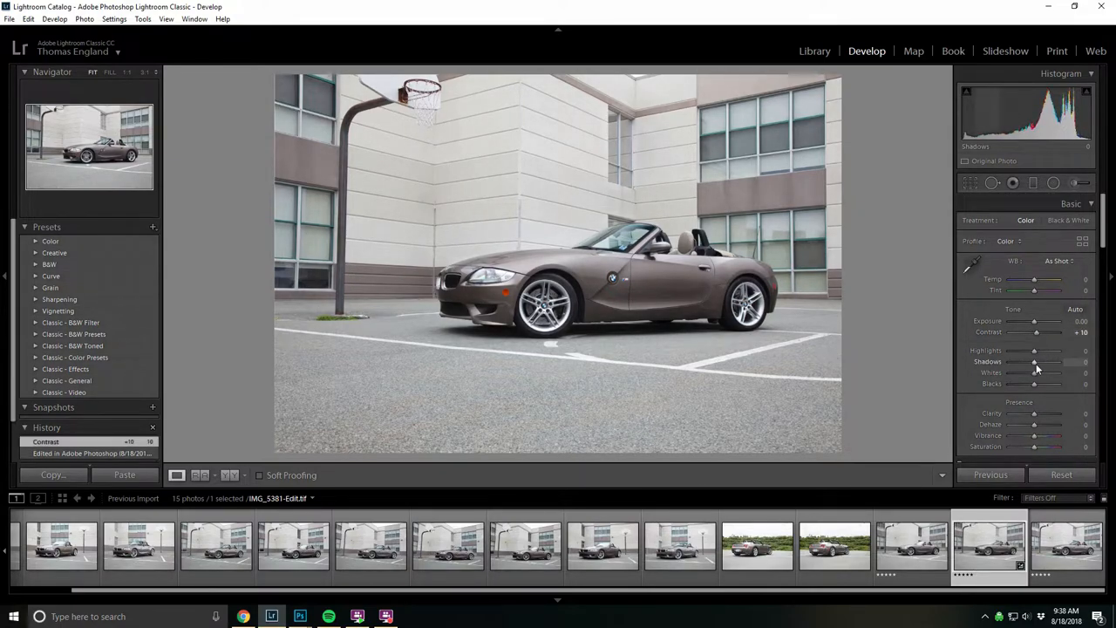
Step: Raise Exposure to about +0.70 and nudge Temp warmer in the Basic panel
drag(1036, 361, 1043, 361)
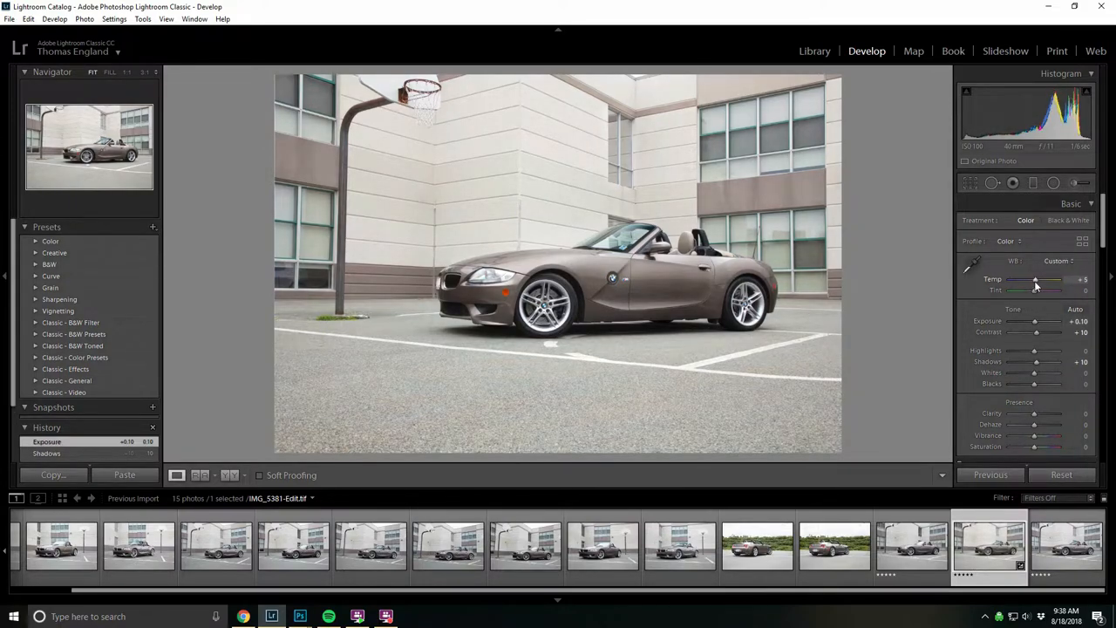
drag(1043, 286, 1033, 286)
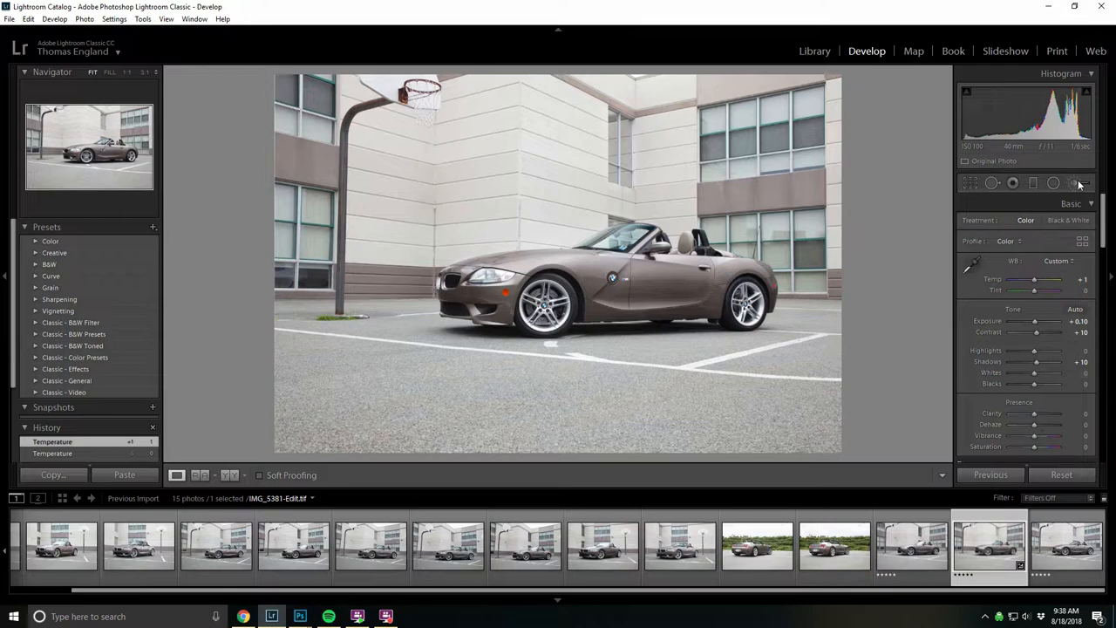
click(1081, 183)
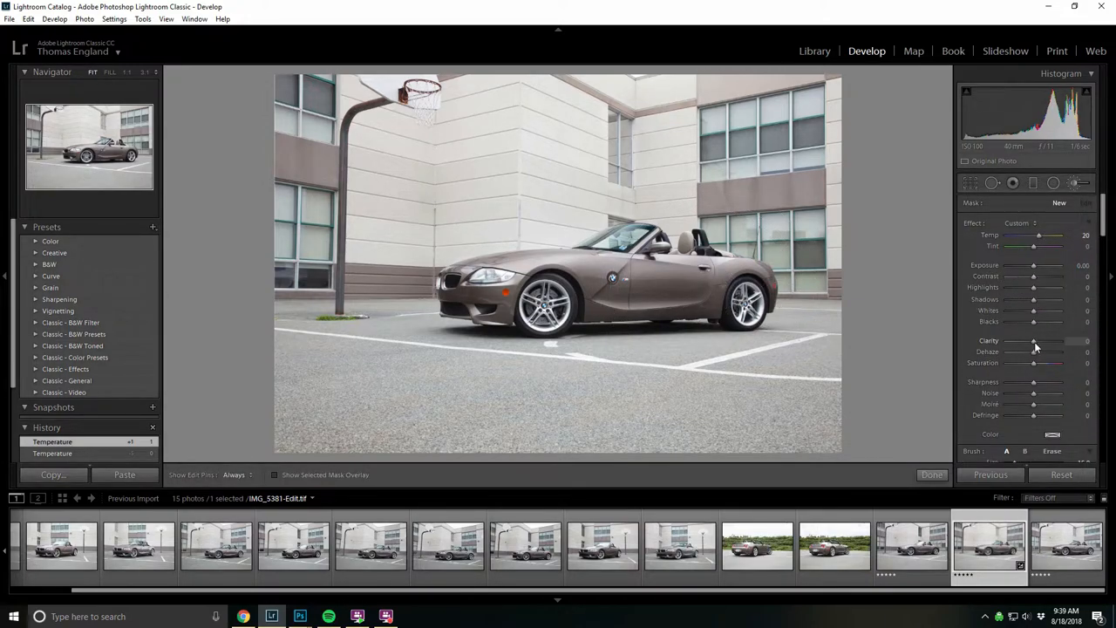
Step: Paint brush adjustment strokes onto the car and raise the brushed area's clarity
scroll(down, 3)
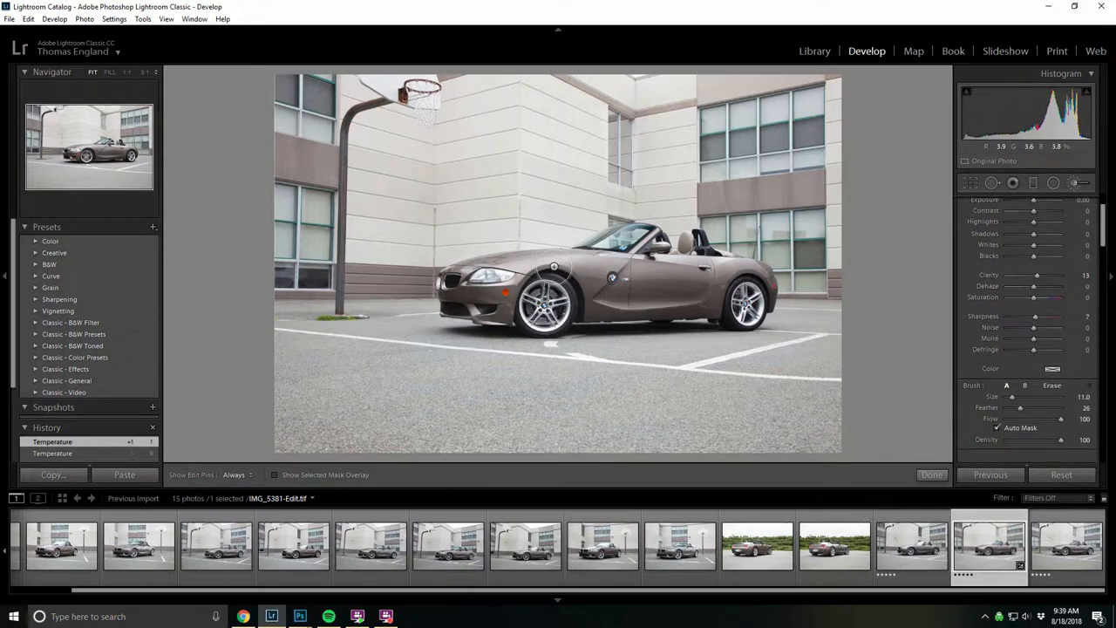
click(554, 266)
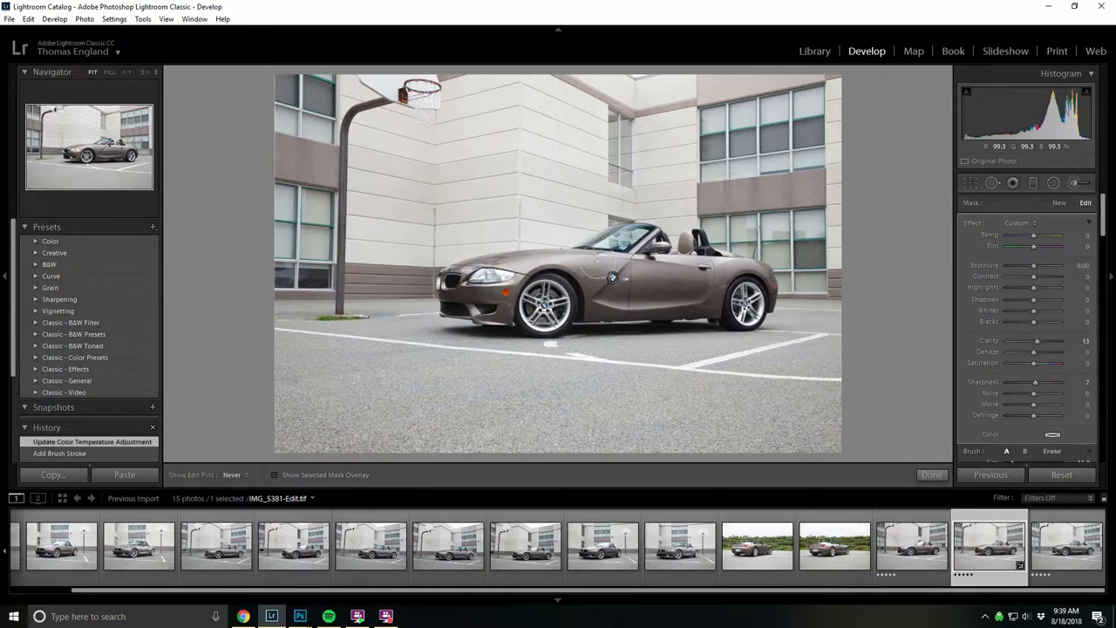
click(555, 267)
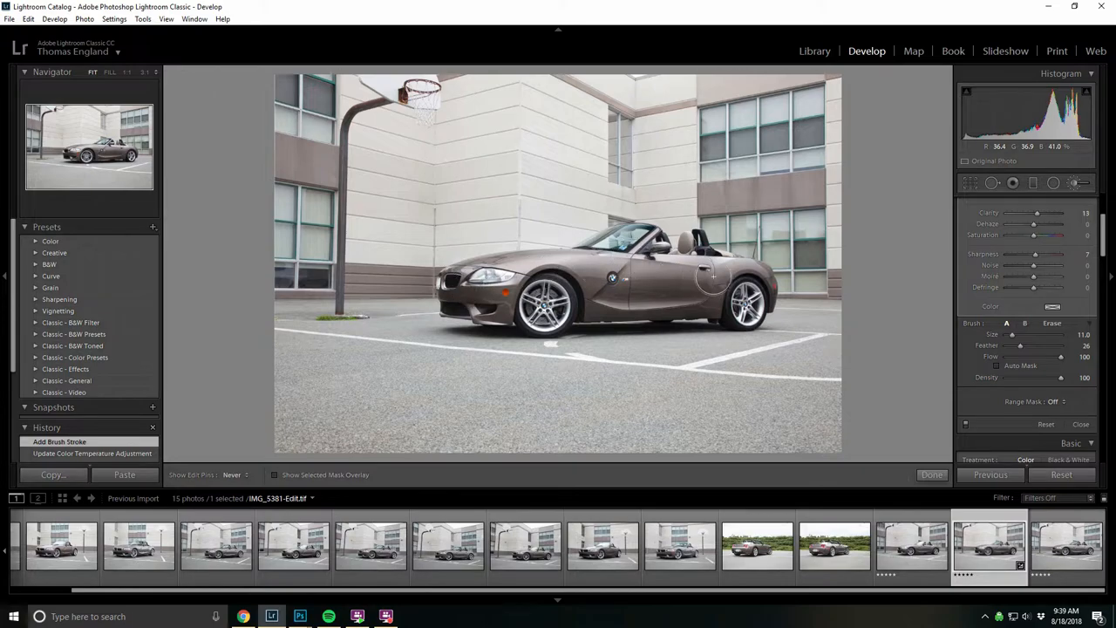
click(553, 267)
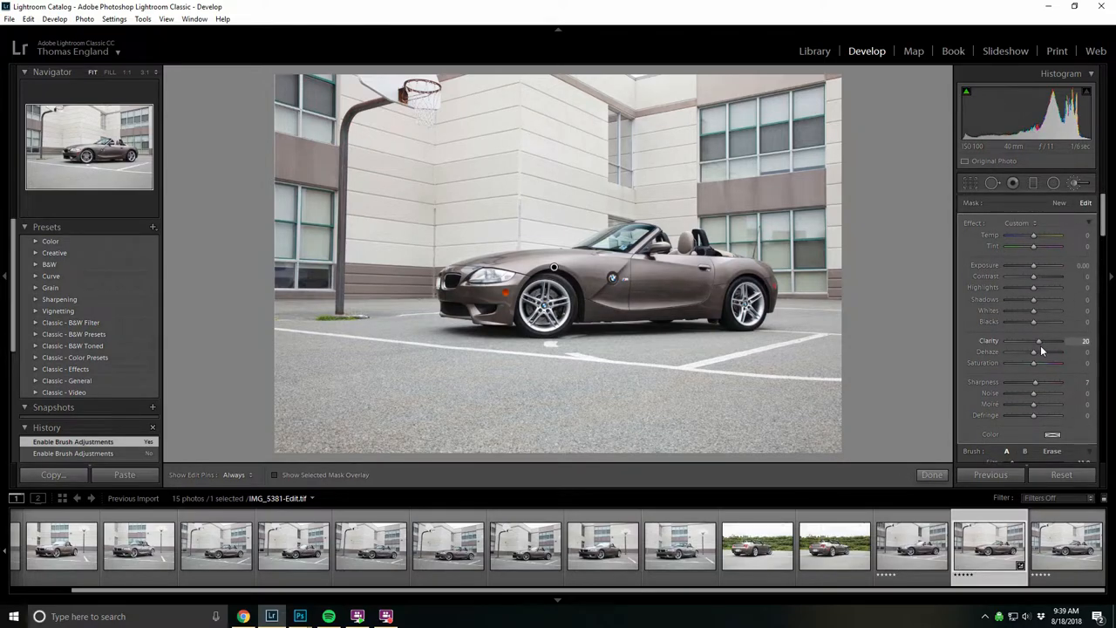
drag(1040, 340, 1037, 341)
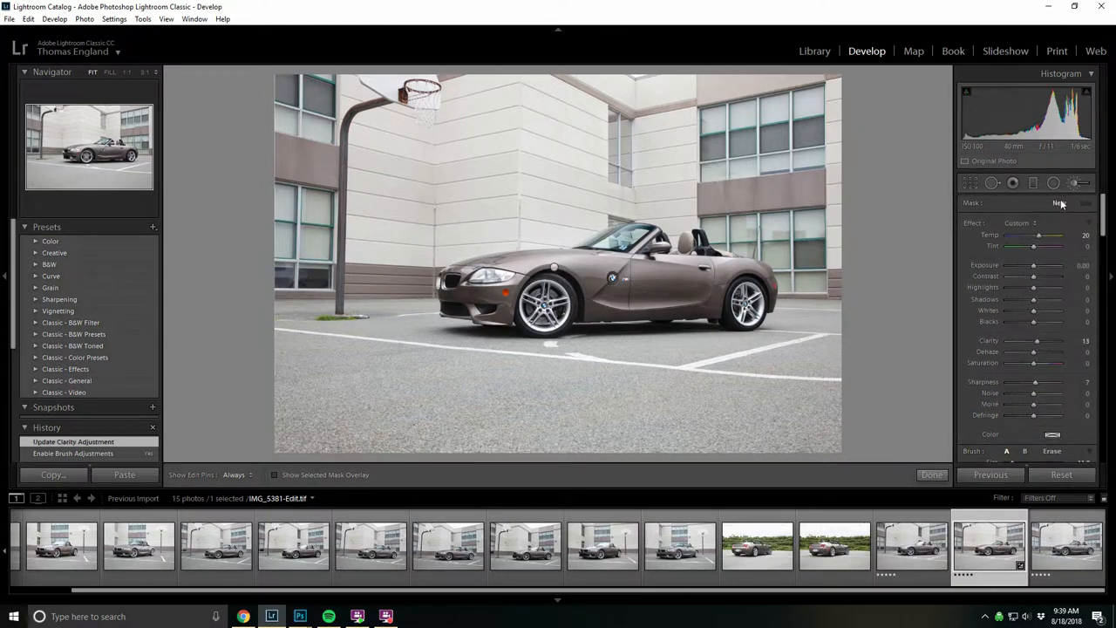
Step: Add a second brush adjustment with lifted shadows and paint it onto the car
click(1059, 203)
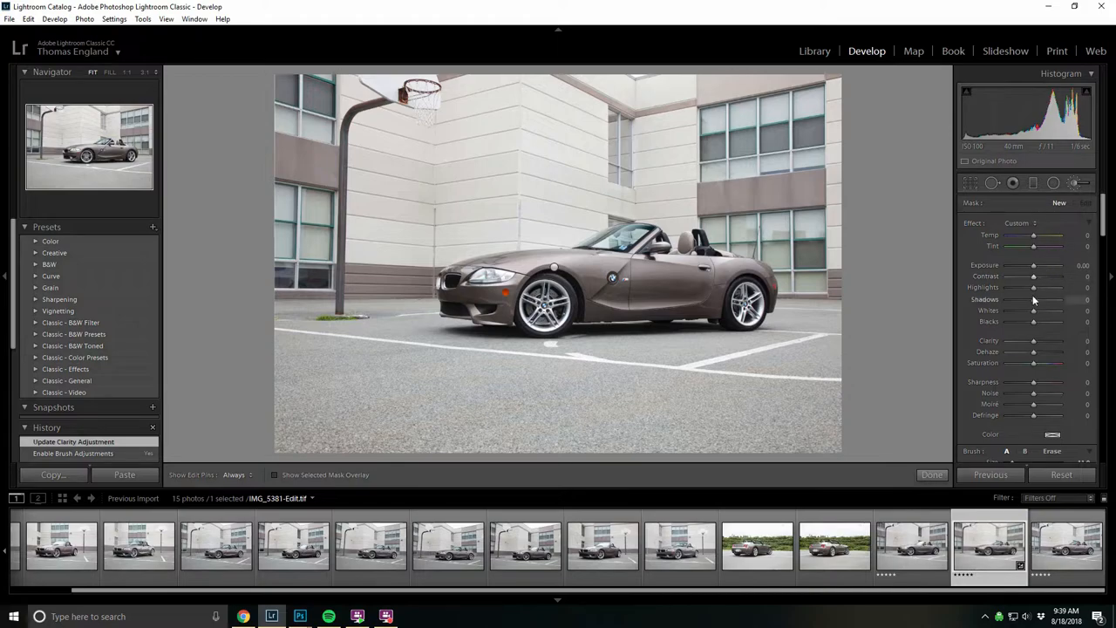
drag(1032, 300, 1050, 300)
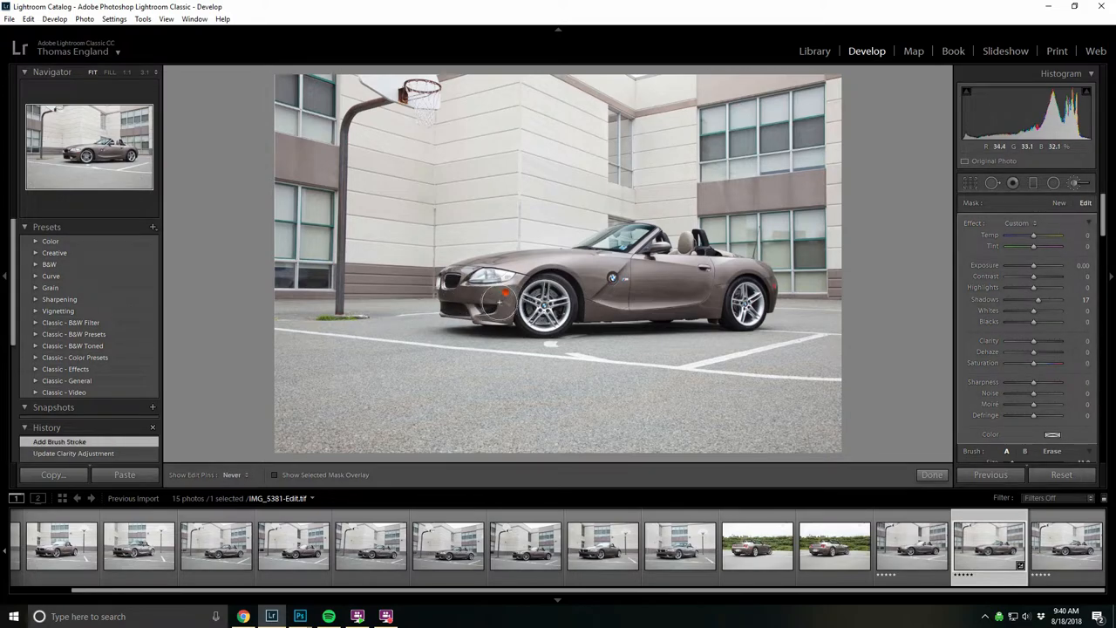
click(579, 307)
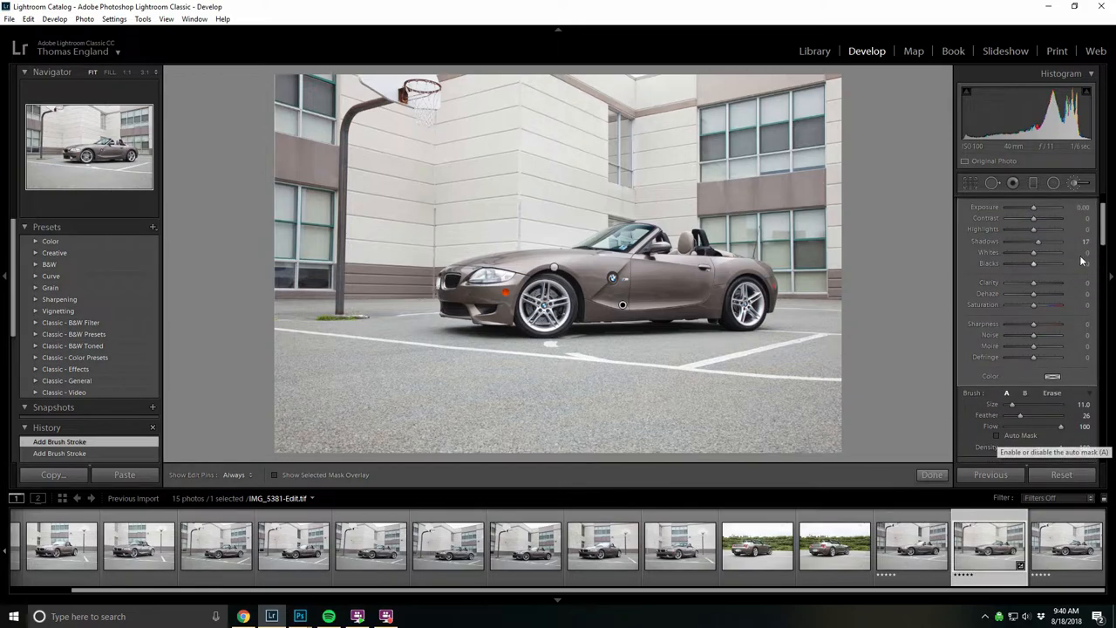
Step: Close the brush, adjust overall Saturation and enable Remove Chromatic Aberration in Lens Corrections
click(932, 474)
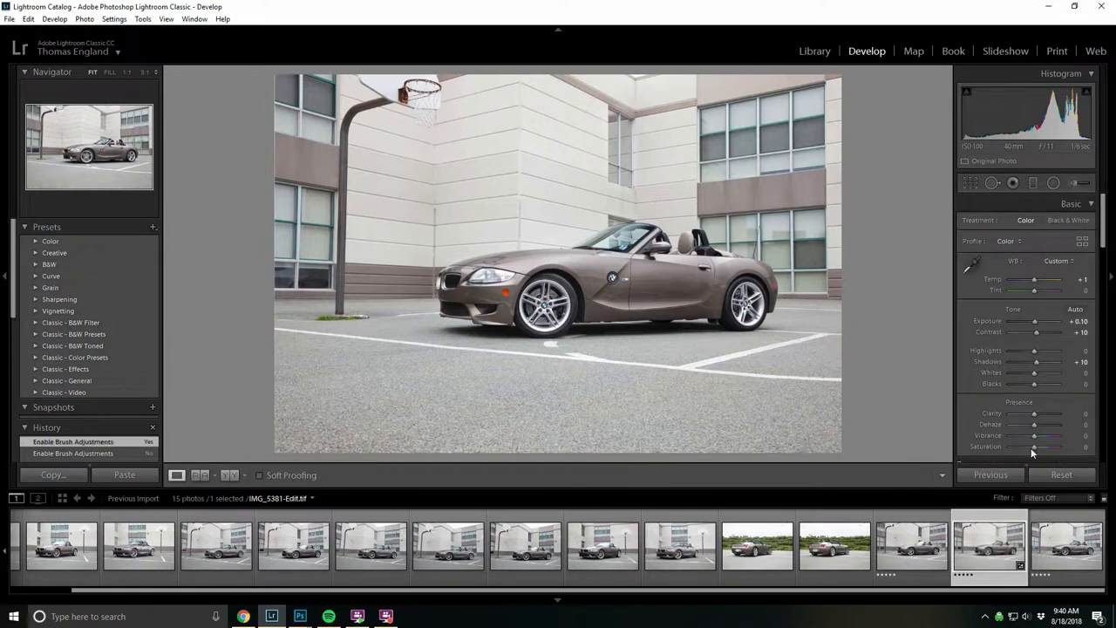
drag(1036, 447, 1028, 447)
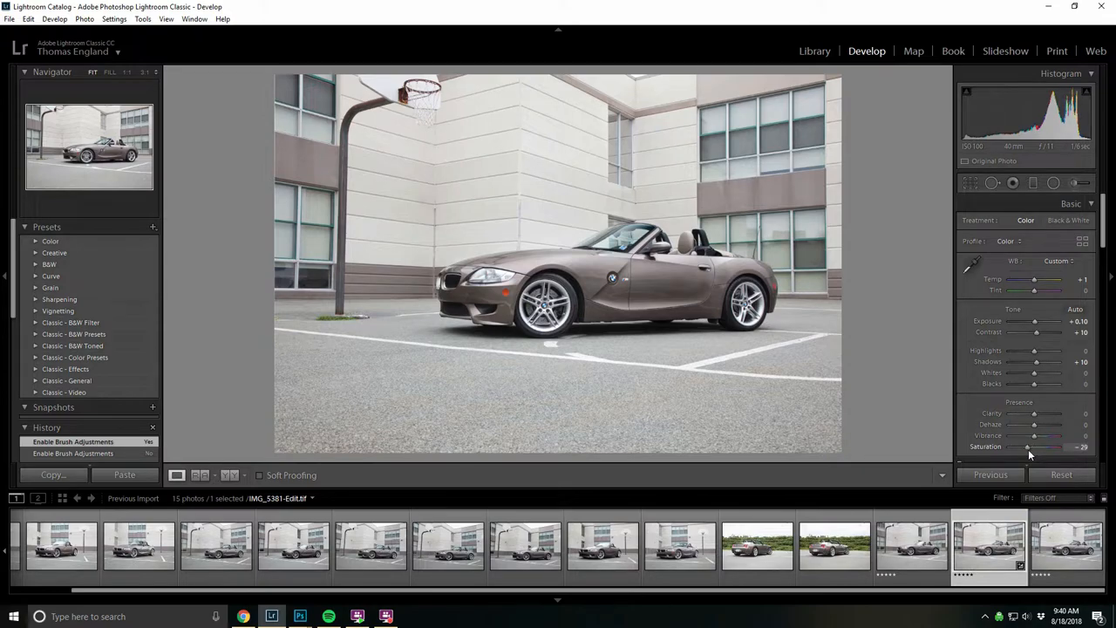
drag(1028, 447, 1047, 447)
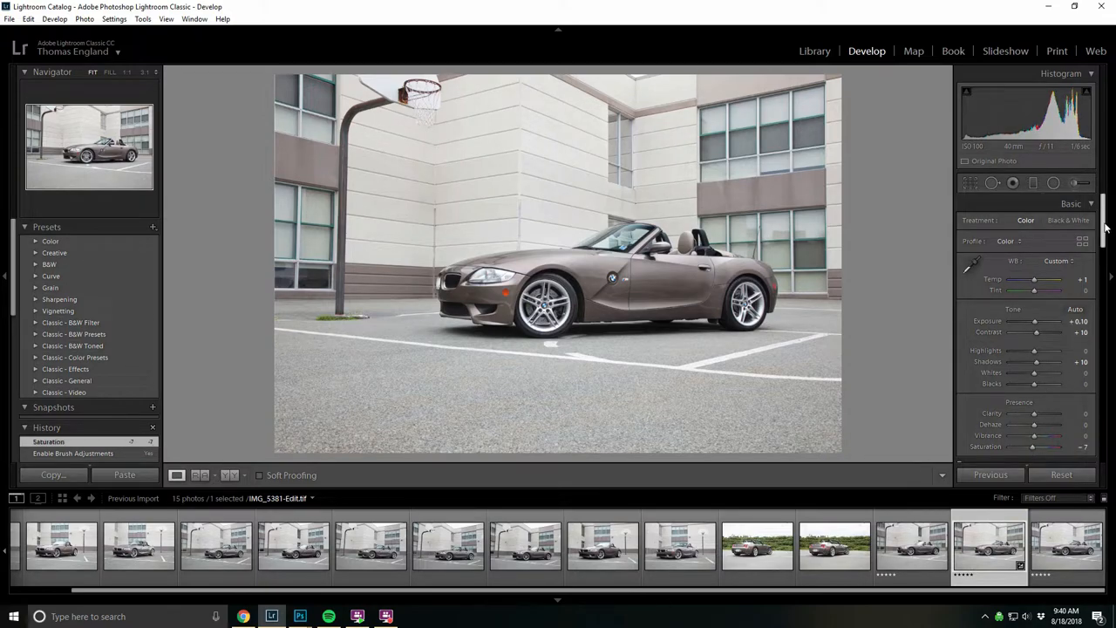
scroll(down, 3)
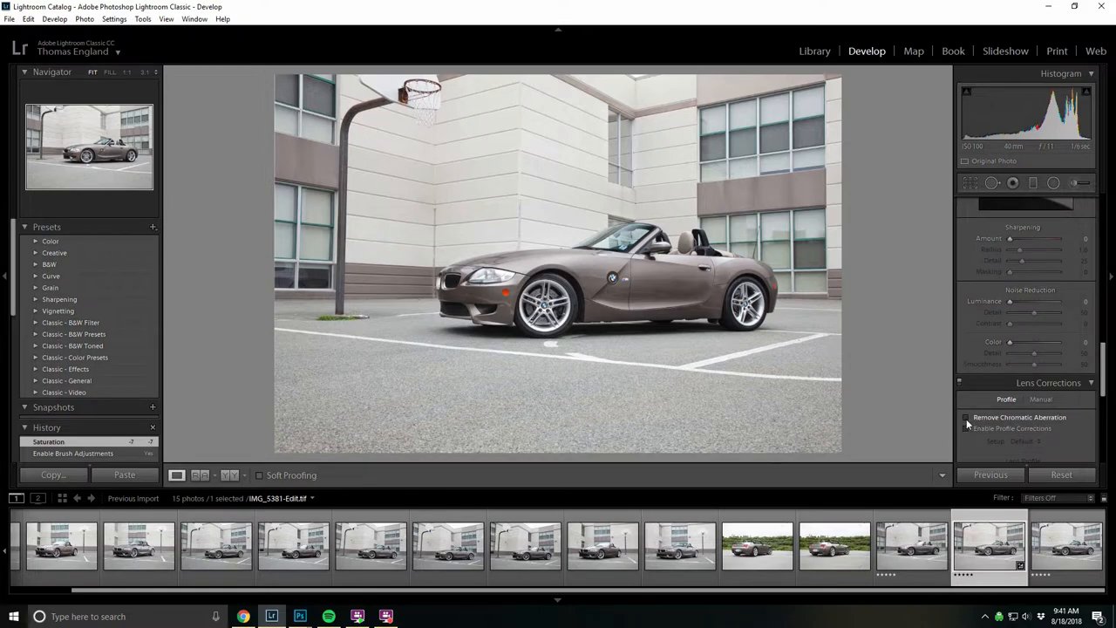
click(967, 417)
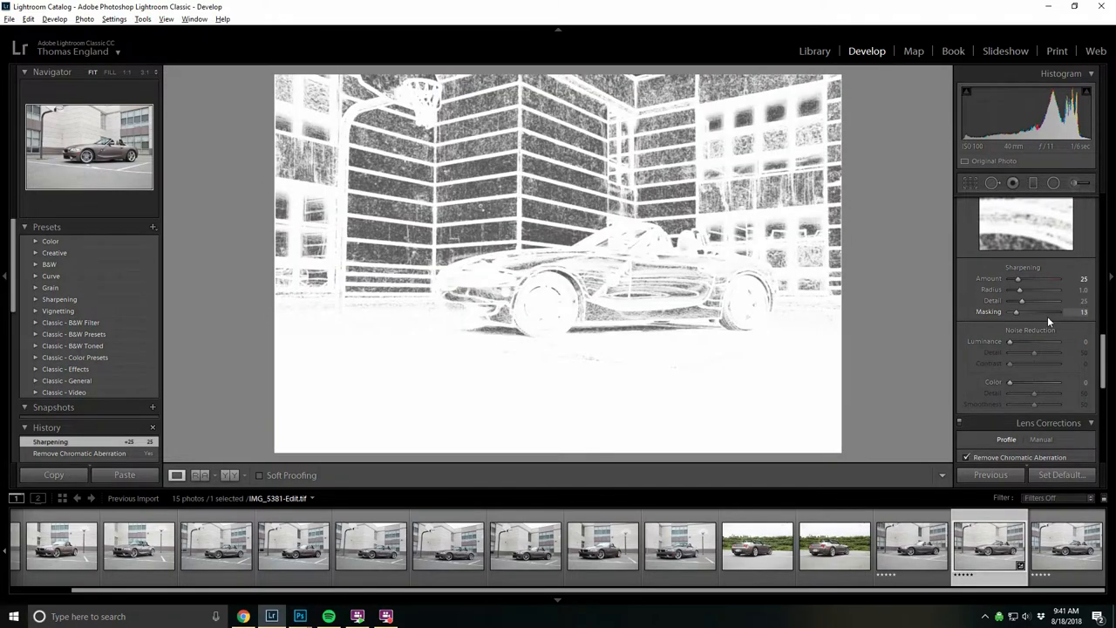
Step: Raise sharpening Masking to limit it to edges and fine-tune the Blacks
drag(1015, 310, 1056, 310)
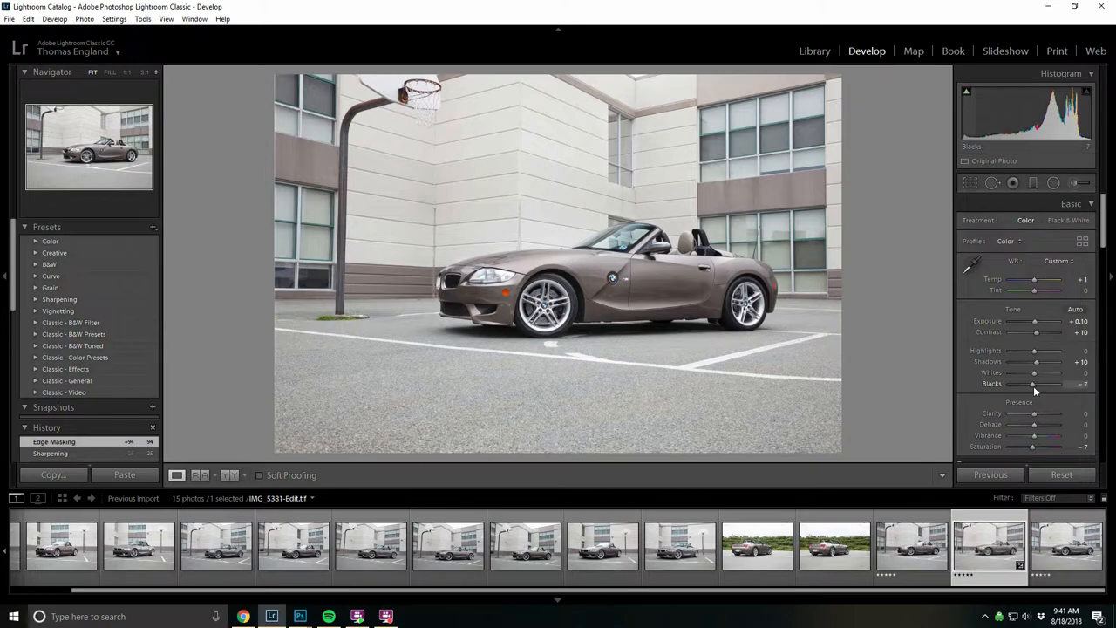
drag(1033, 386, 1026, 386)
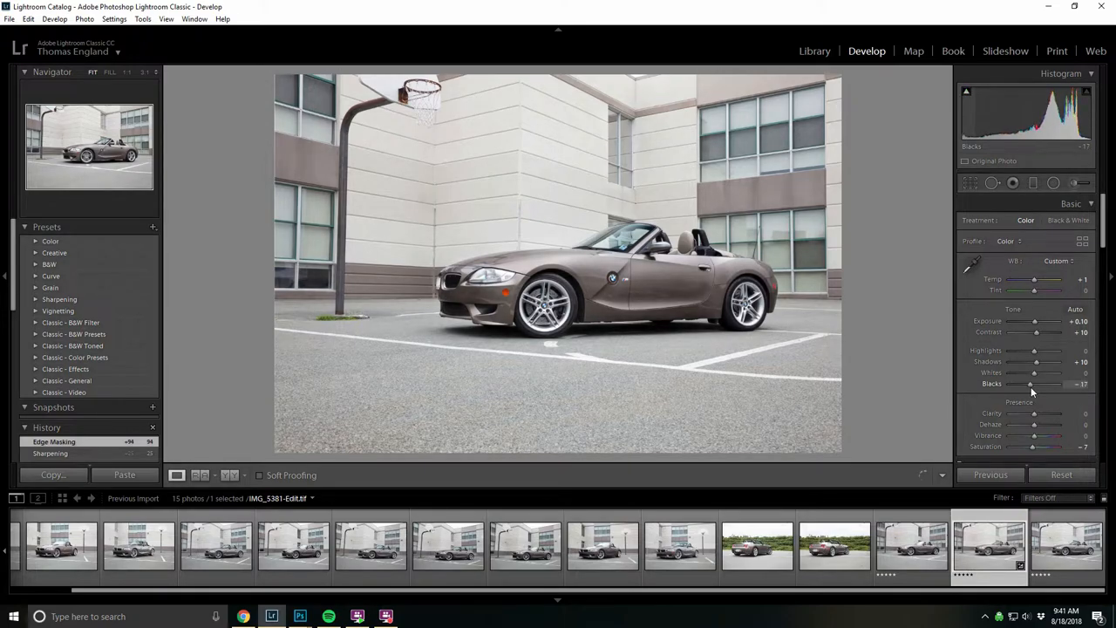
drag(1030, 384, 1032, 384)
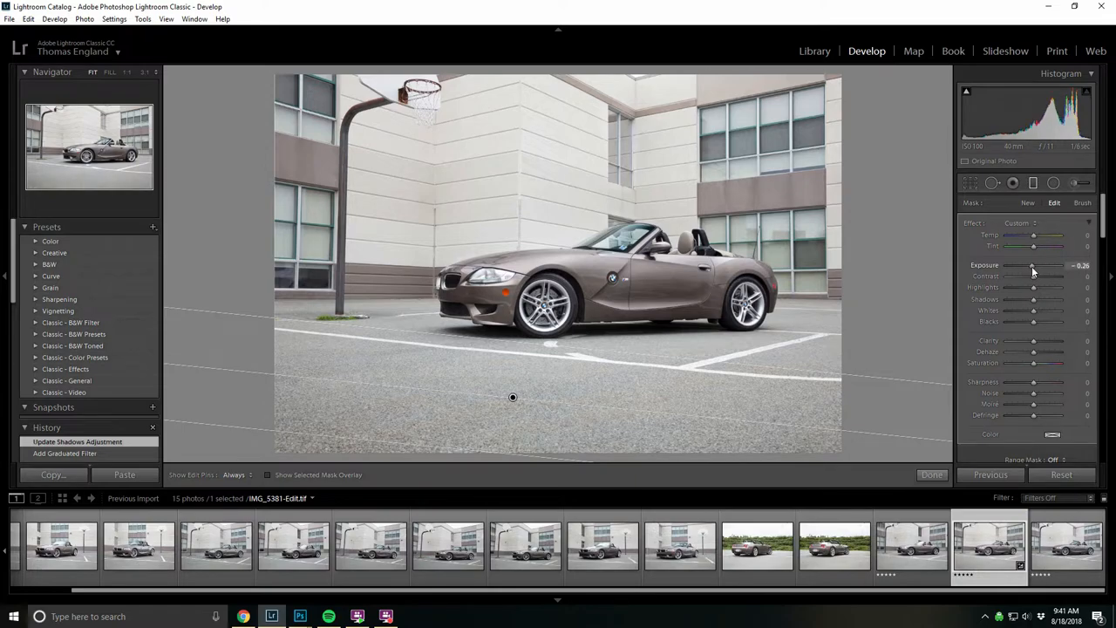
Step: Tune the graduated filter's exposure over the pavement and send the photo to Edit in Adobe Photoshop
drag(1033, 265, 1043, 265)
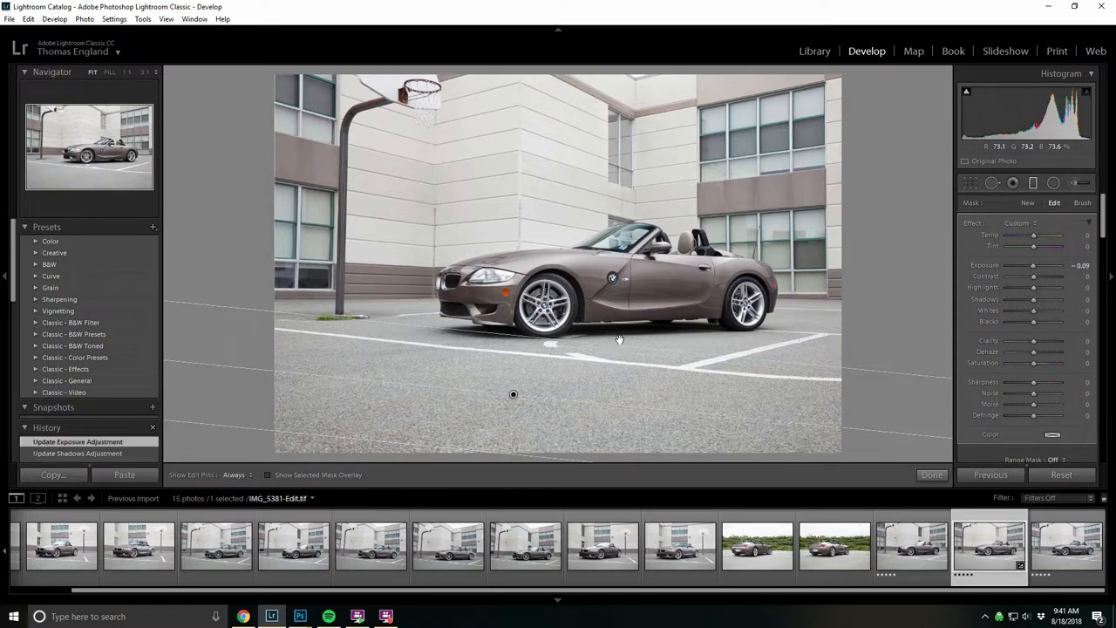
click(931, 474)
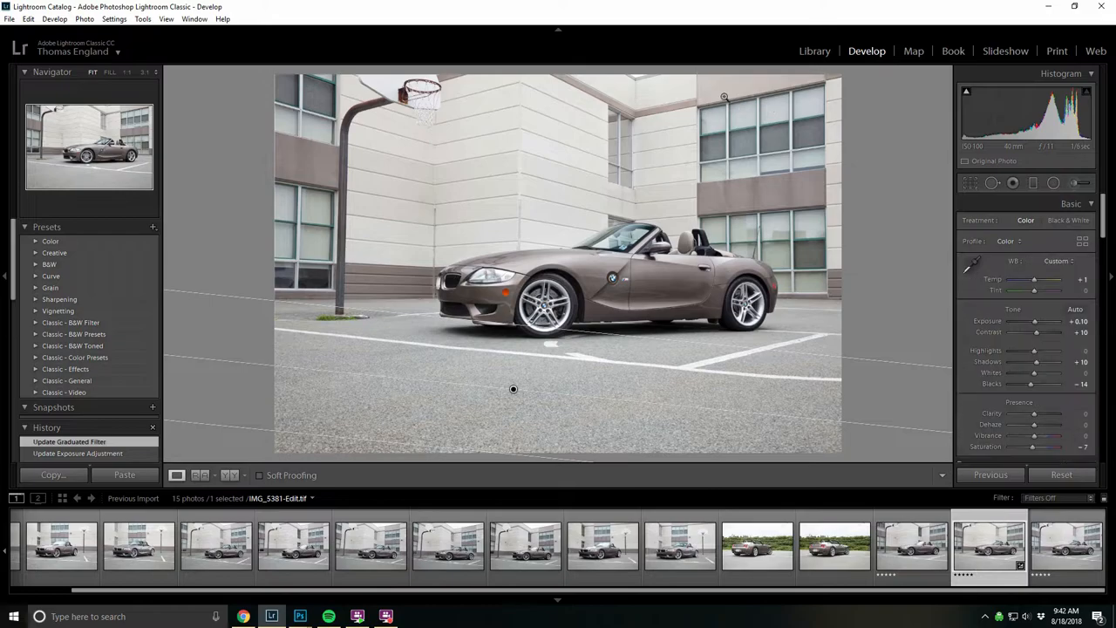
scroll(down, 3)
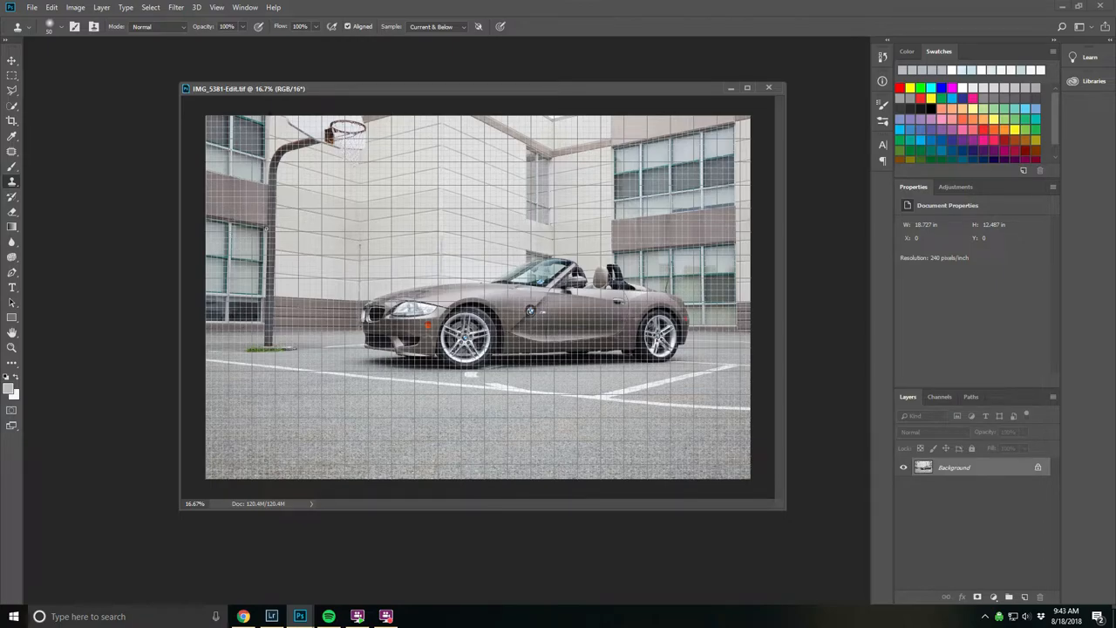
mouse_move(476, 188)
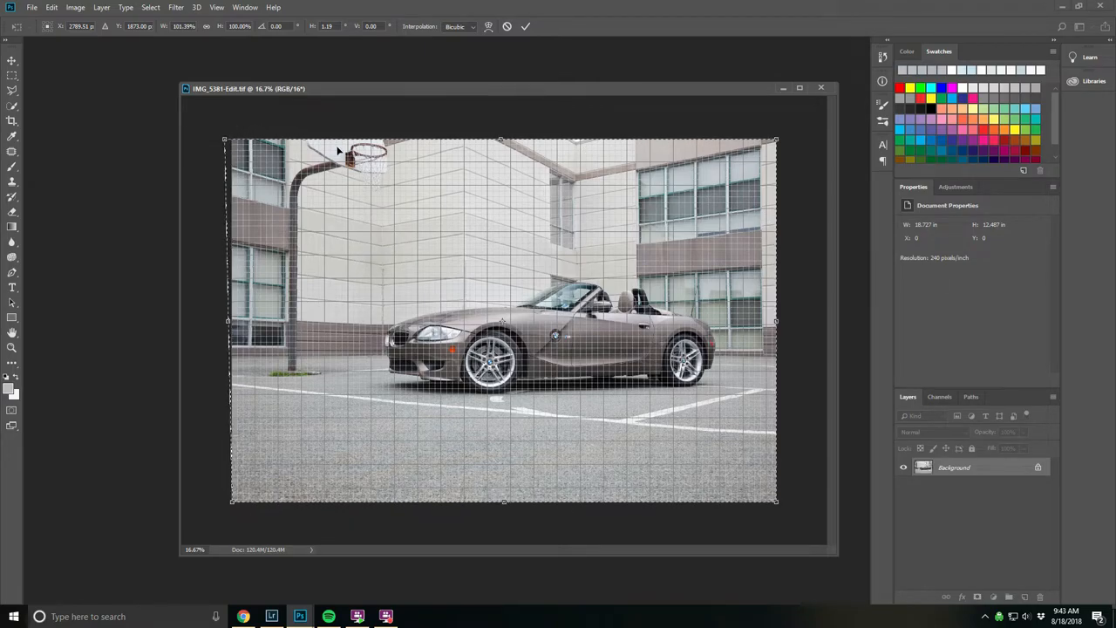
mouse_move(515, 283)
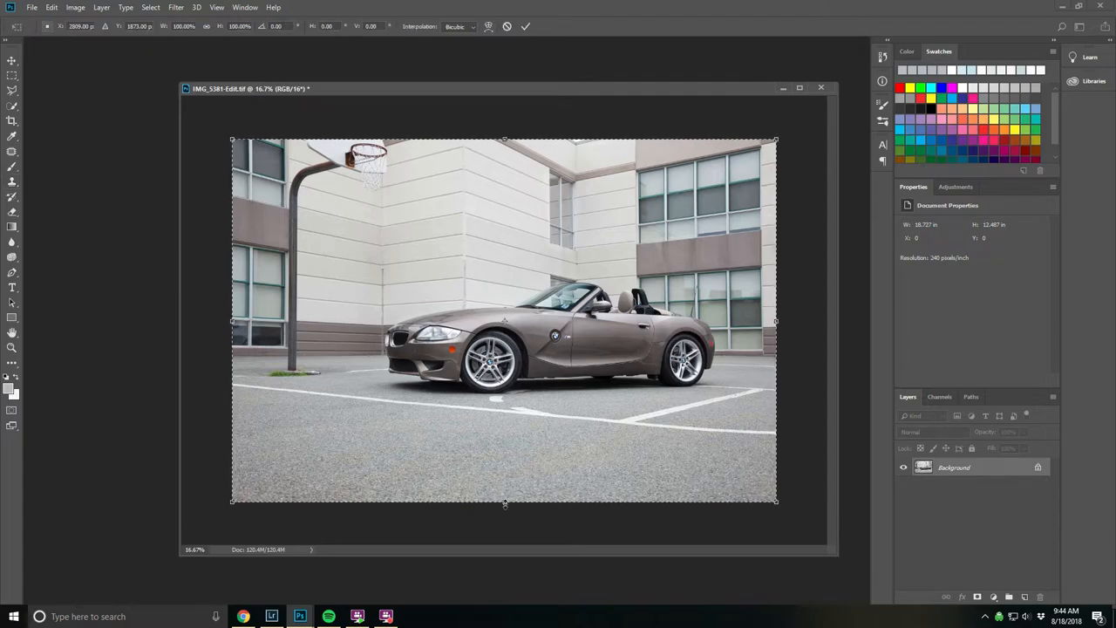
Step: Drag the bottom-middle transform handle to skew and stretch the image downward, straightening the perspective
drag(504, 503, 504, 510)
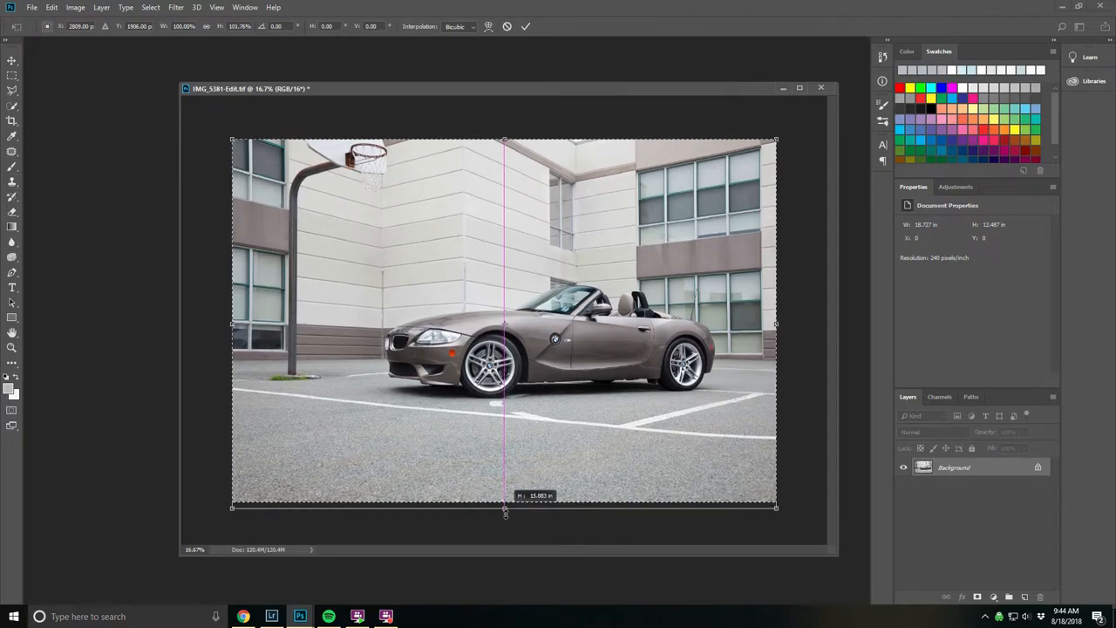
drag(505, 506, 506, 502)
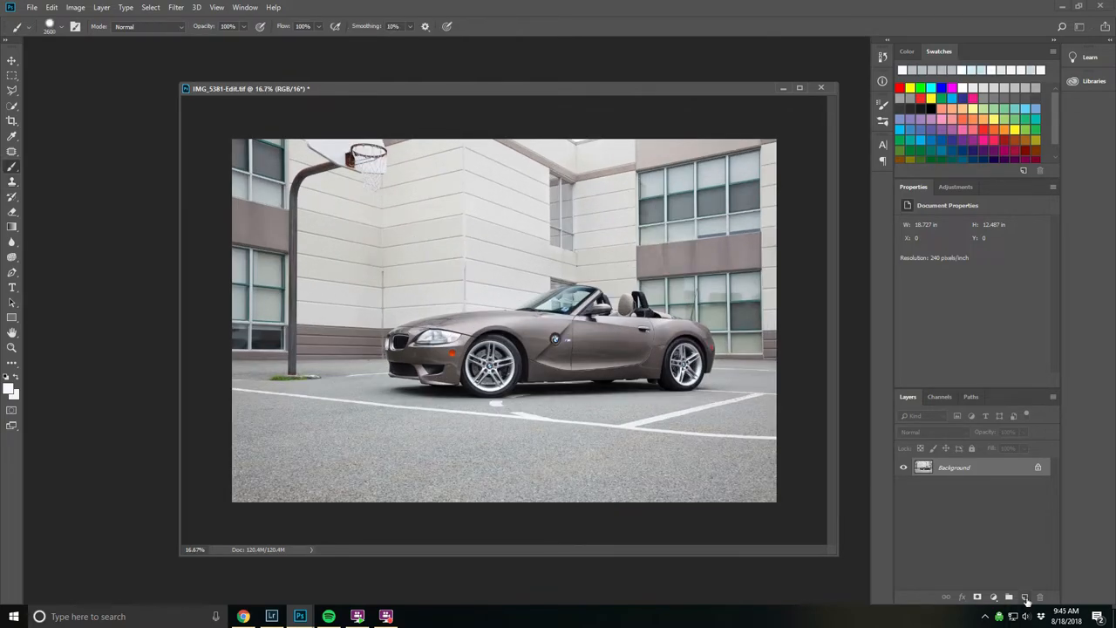
Step: Add a new 'fog' layer and choose the fog brush preset to paint with
click(1026, 596)
text(fog)
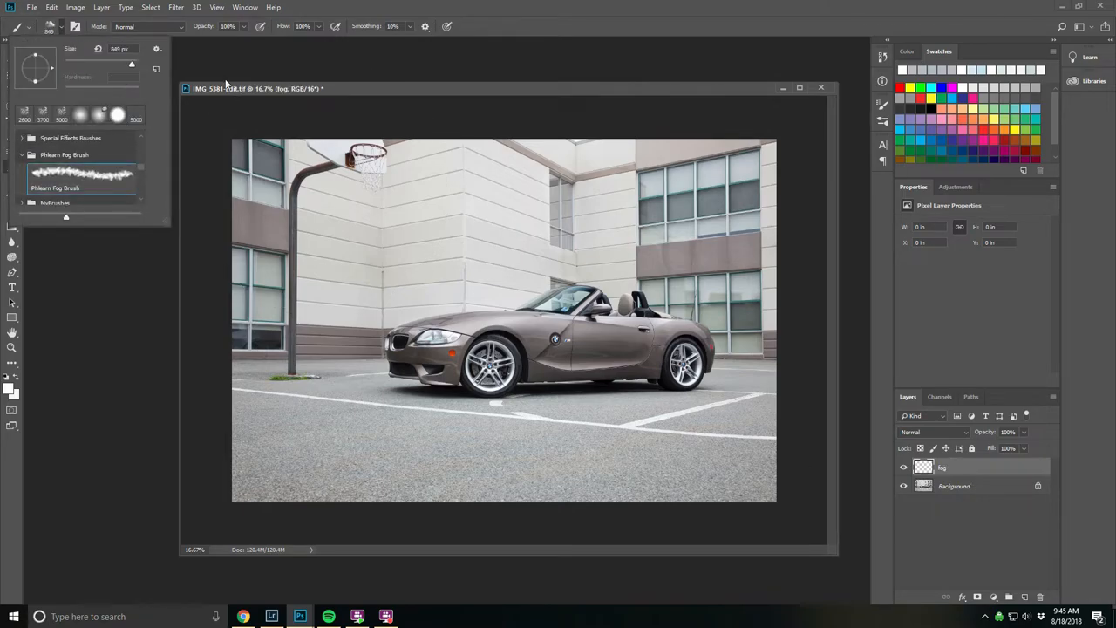
click(80, 178)
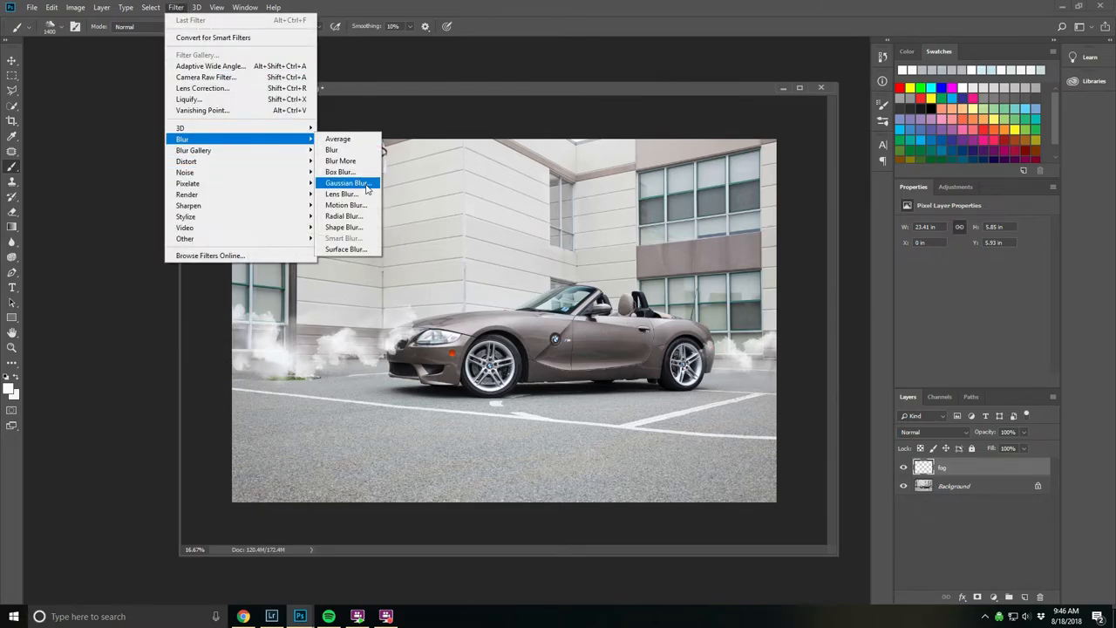
Step: Soften the fog layer with a large-radius Gaussian Blur into a diffuse haze
click(346, 183)
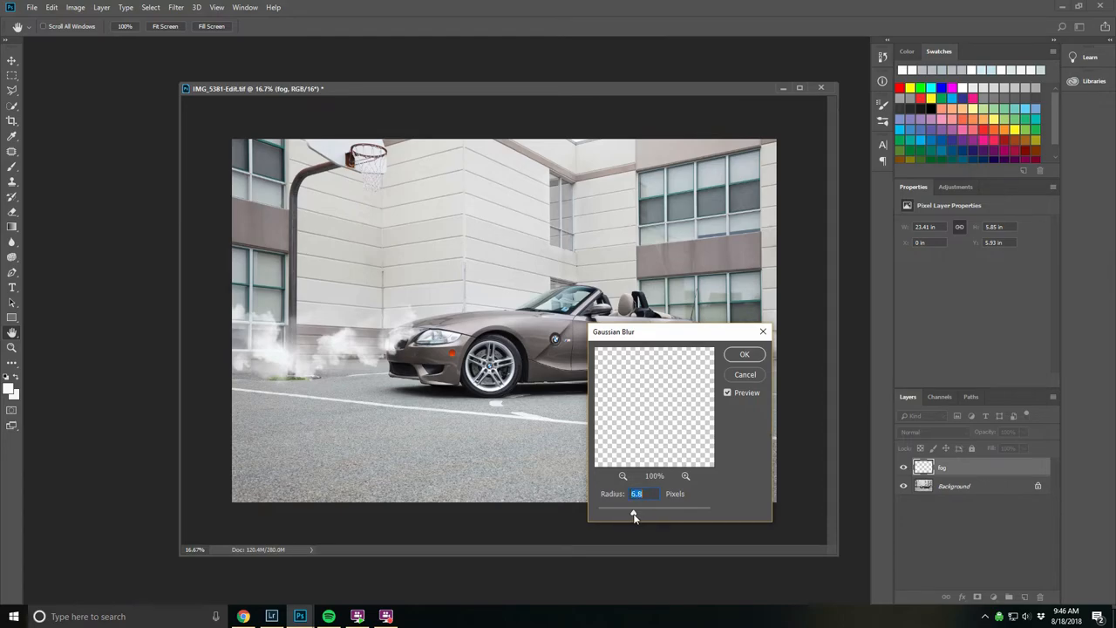
drag(635, 516, 671, 515)
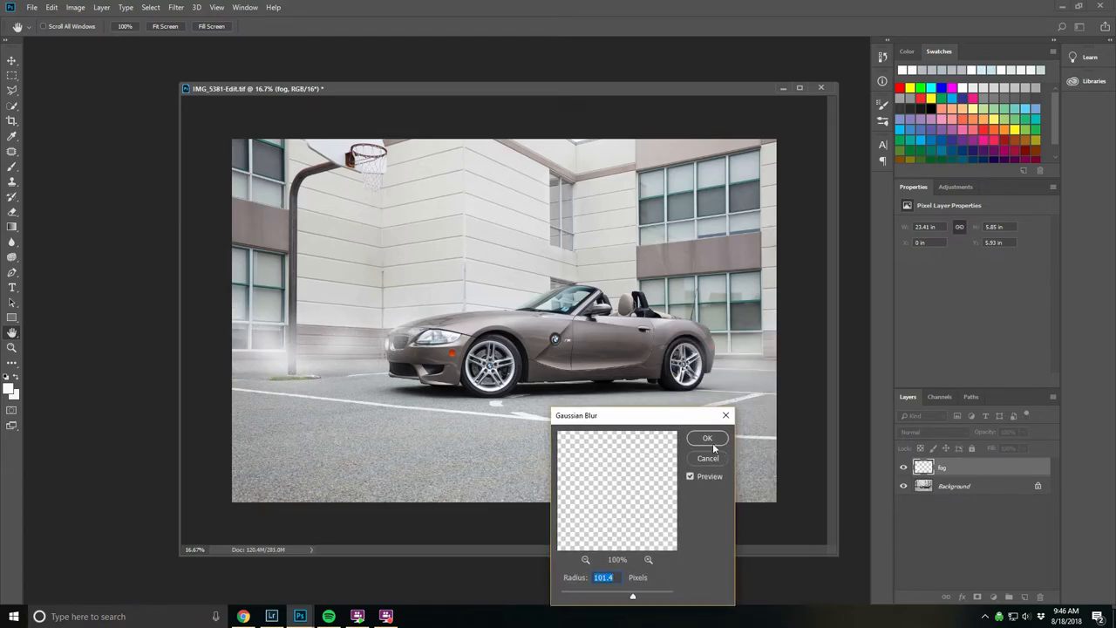
click(709, 438)
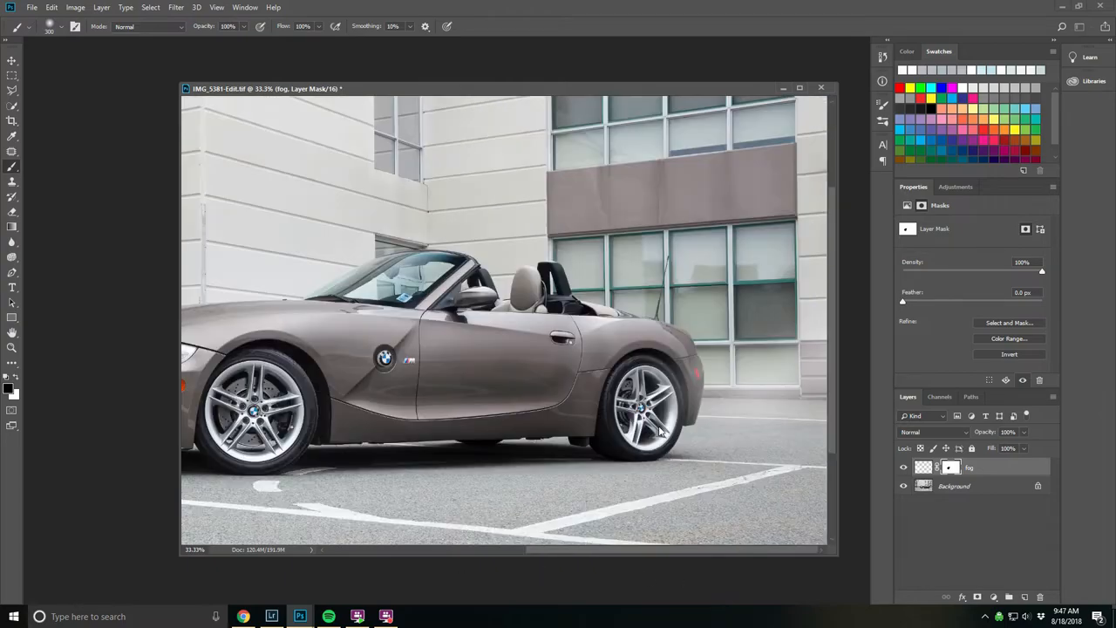
Step: Select the basketball pole with a feathered Lasso on the fog mask to keep it crisp
click(666, 397)
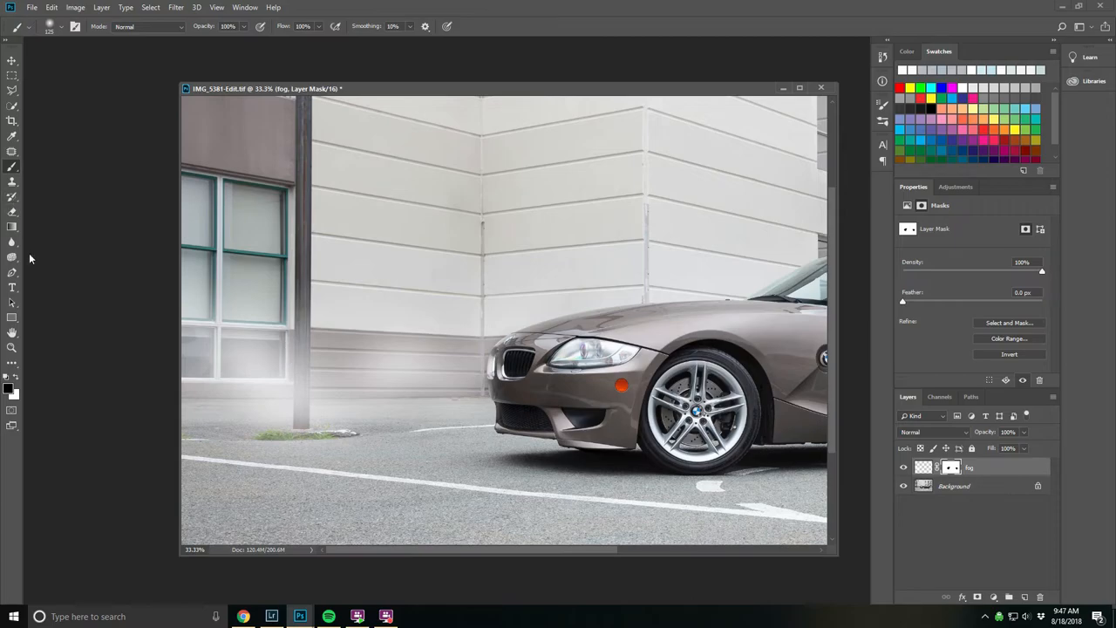
click(13, 74)
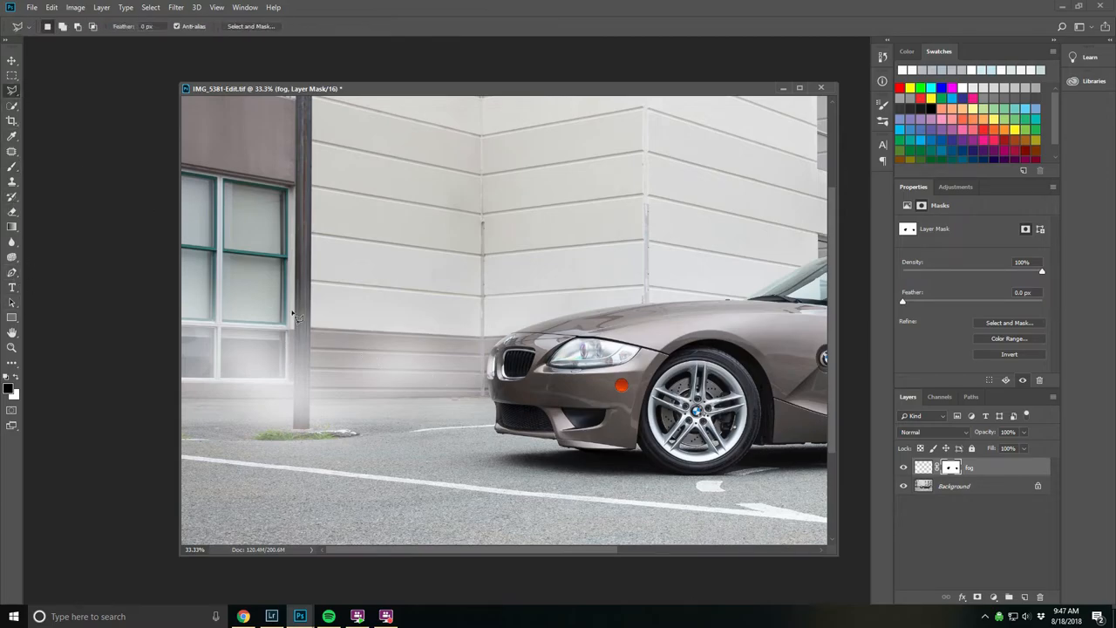
mouse_move(304, 440)
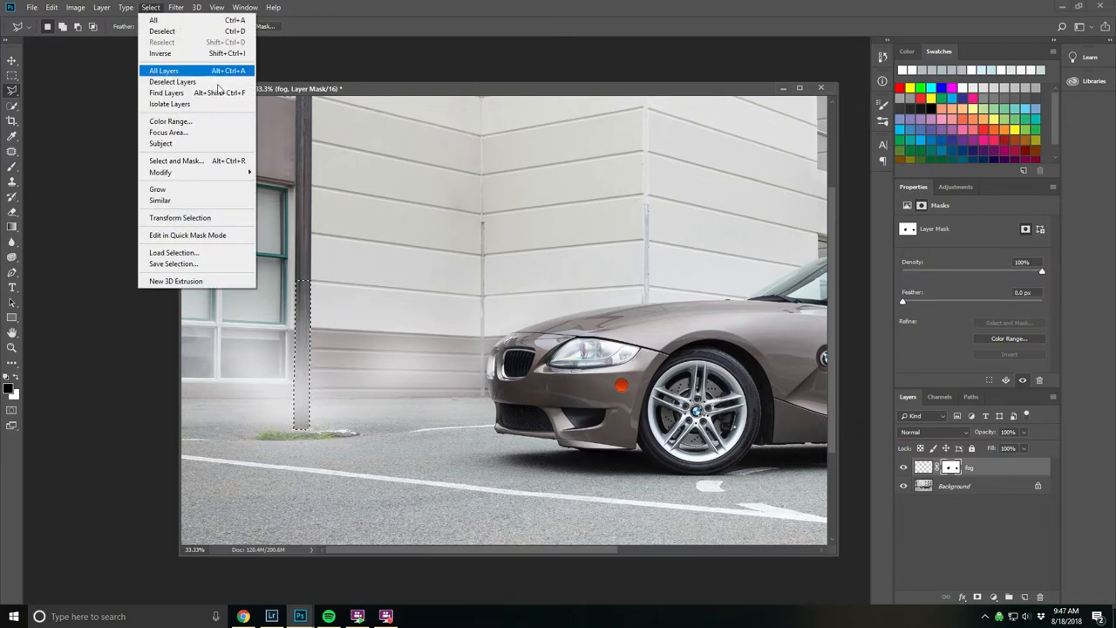
click(160, 173)
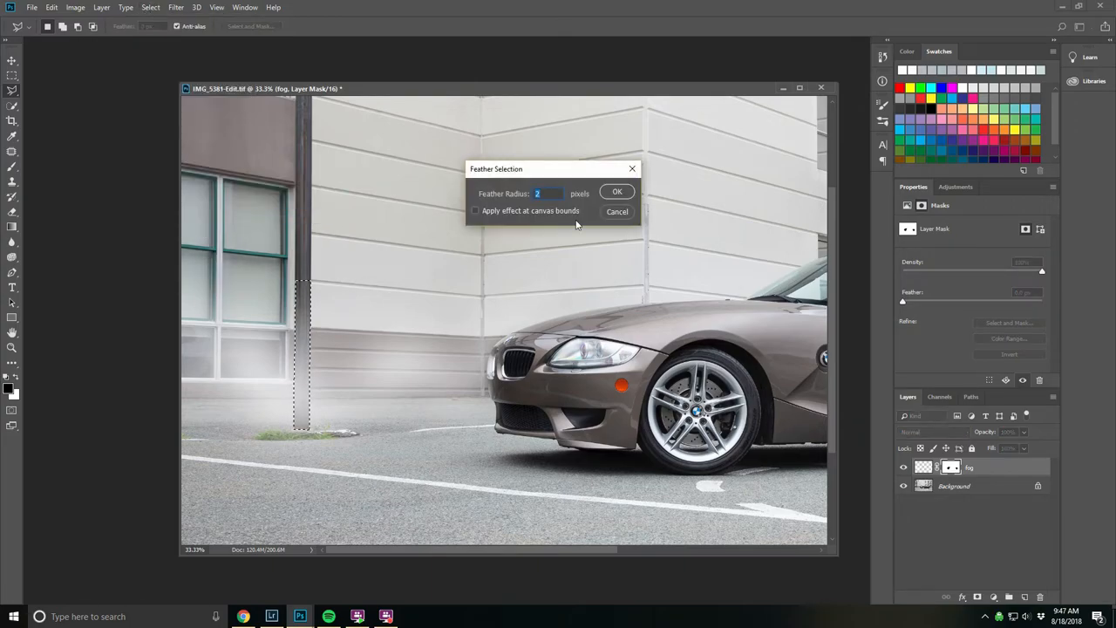
click(617, 190)
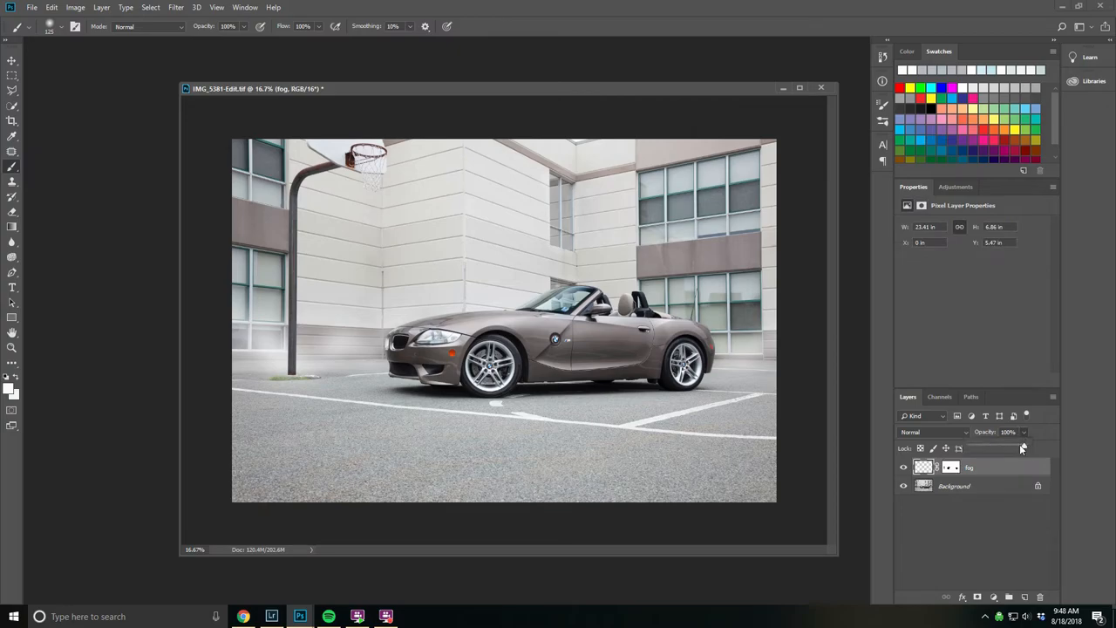
Step: Lower the fog layer's opacity and flatten it into the background image
drag(1022, 447, 991, 447)
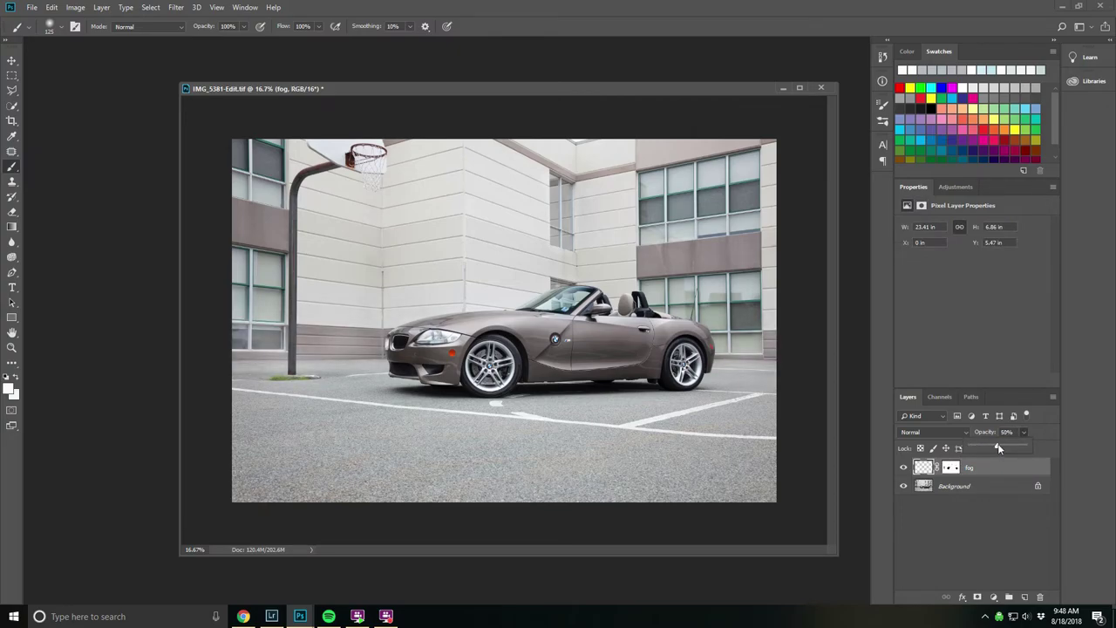
click(904, 468)
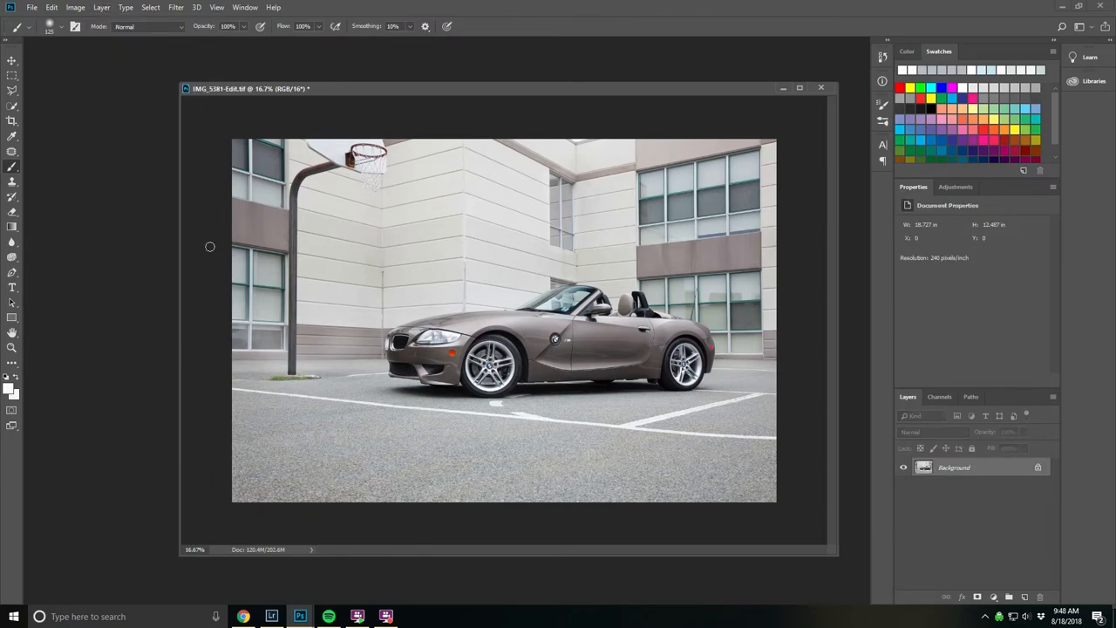
Step: Add a Curves brightening layer and toggle its visibility to compare with the original
click(956, 187)
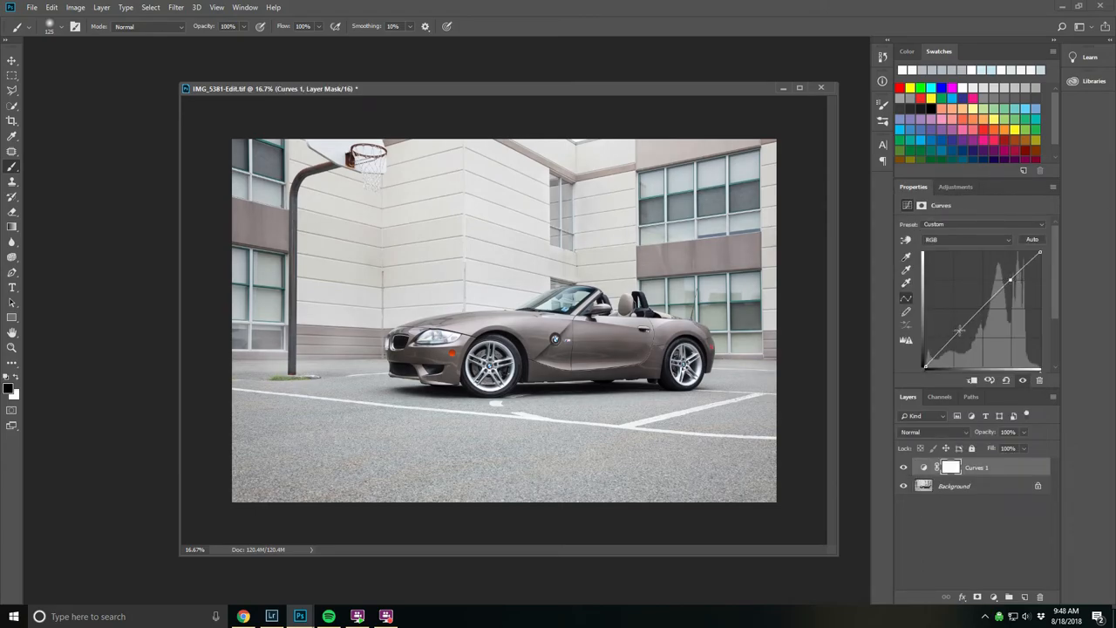
click(903, 468)
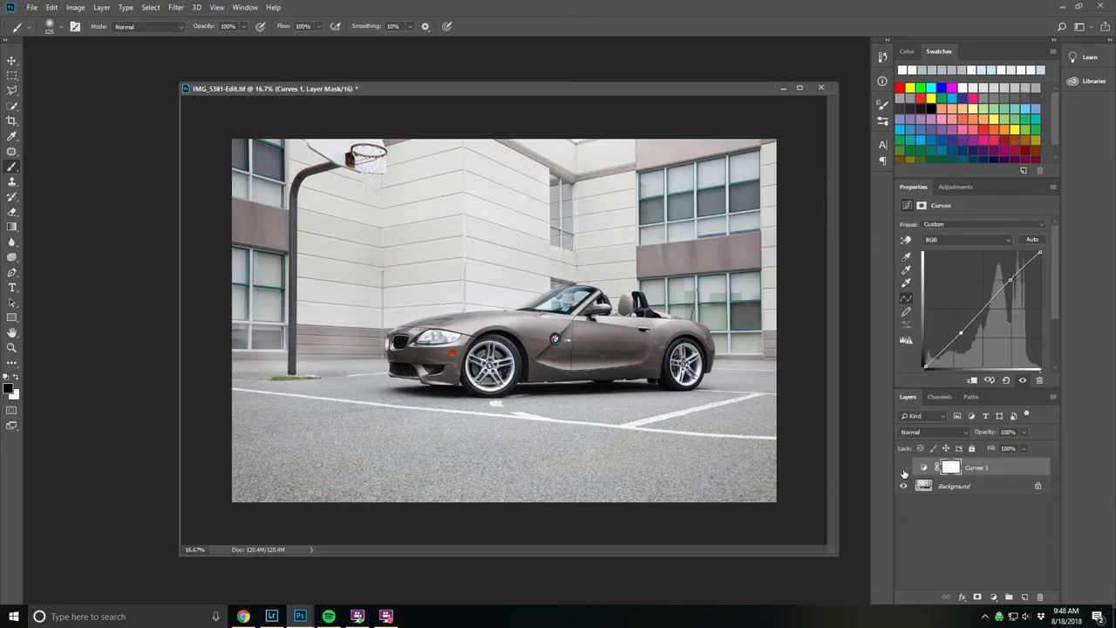
click(904, 468)
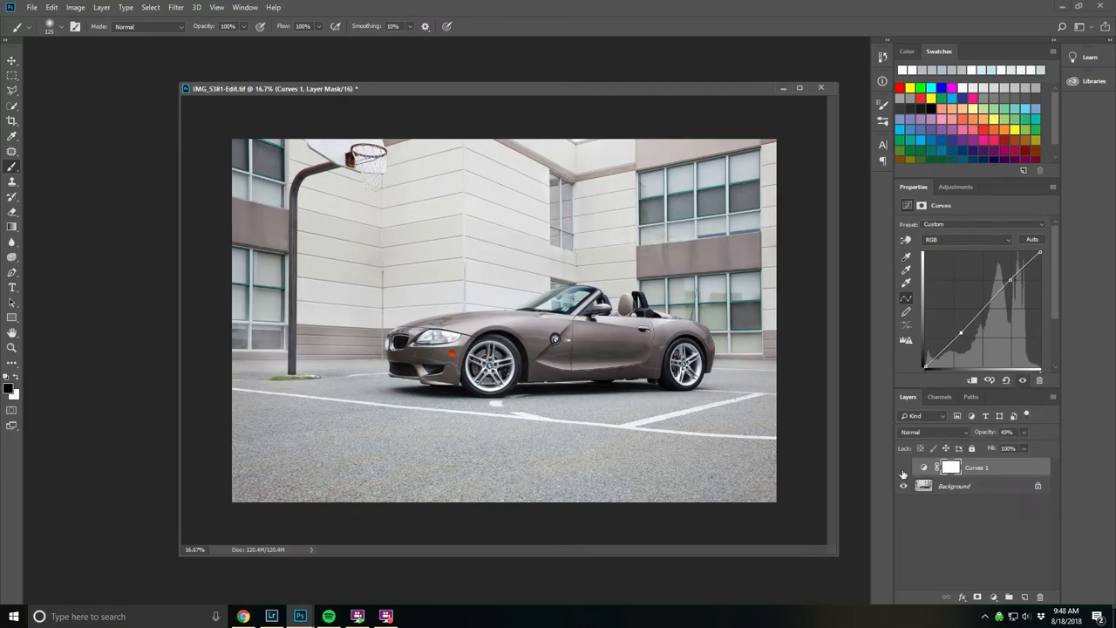
click(903, 467)
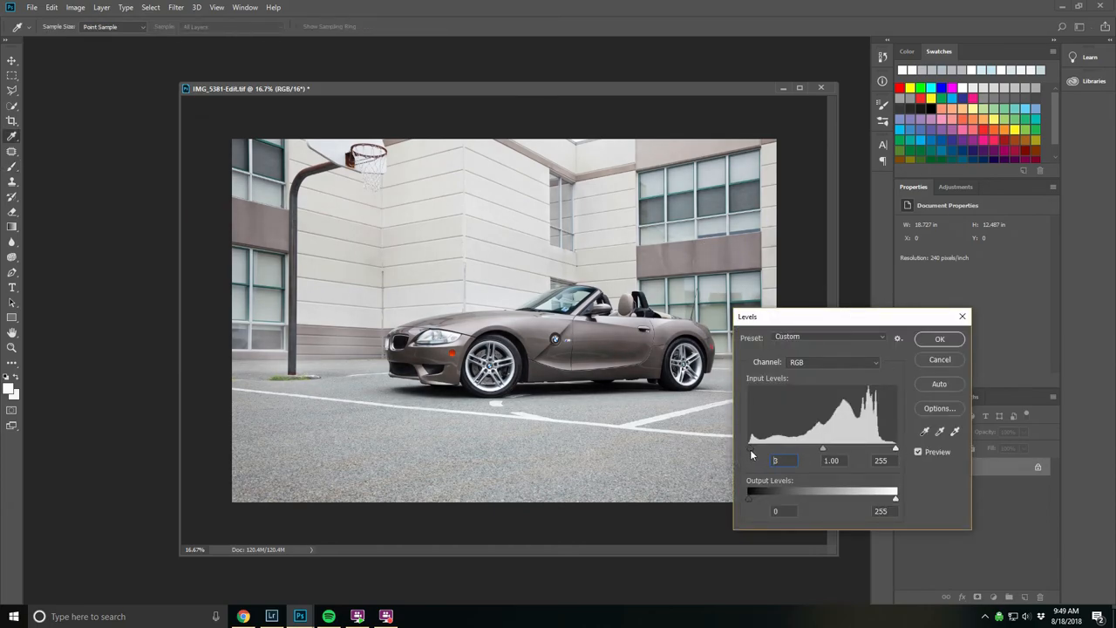
Step: Nudge the Levels black input point right to slightly deepen the shadows
drag(750, 446, 748, 446)
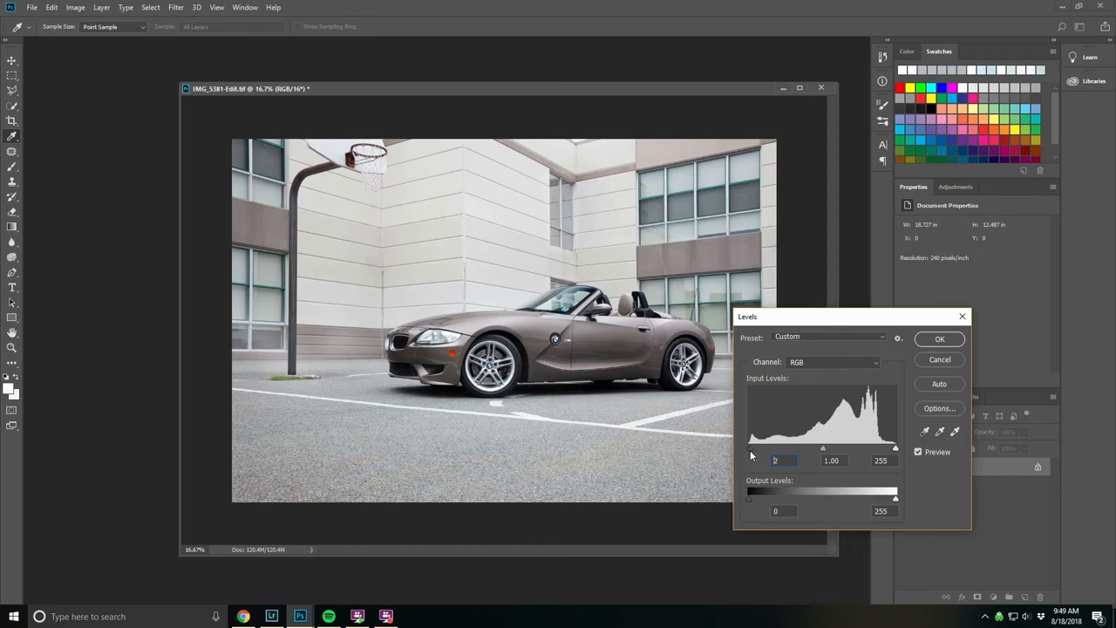